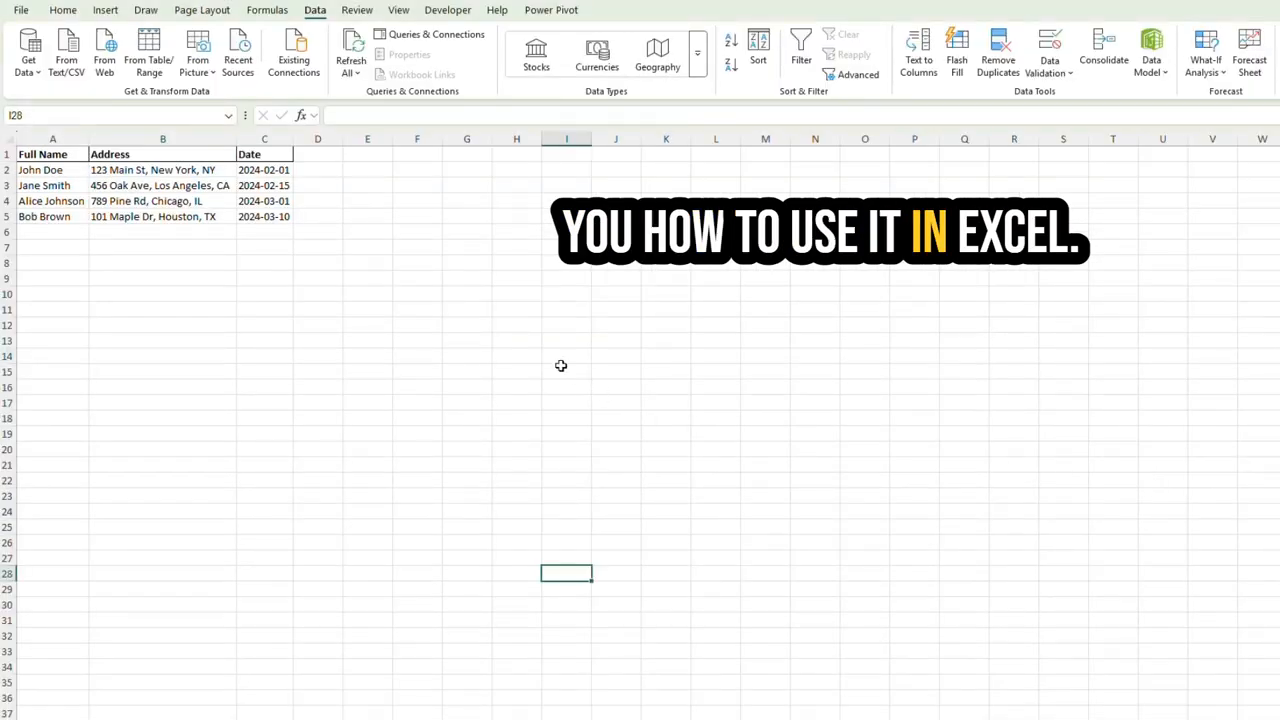
Copy the Full Name column from A and paste it into column E, leaving the original in place.
{"action": "left_click", "coordinate": [62, 10]}
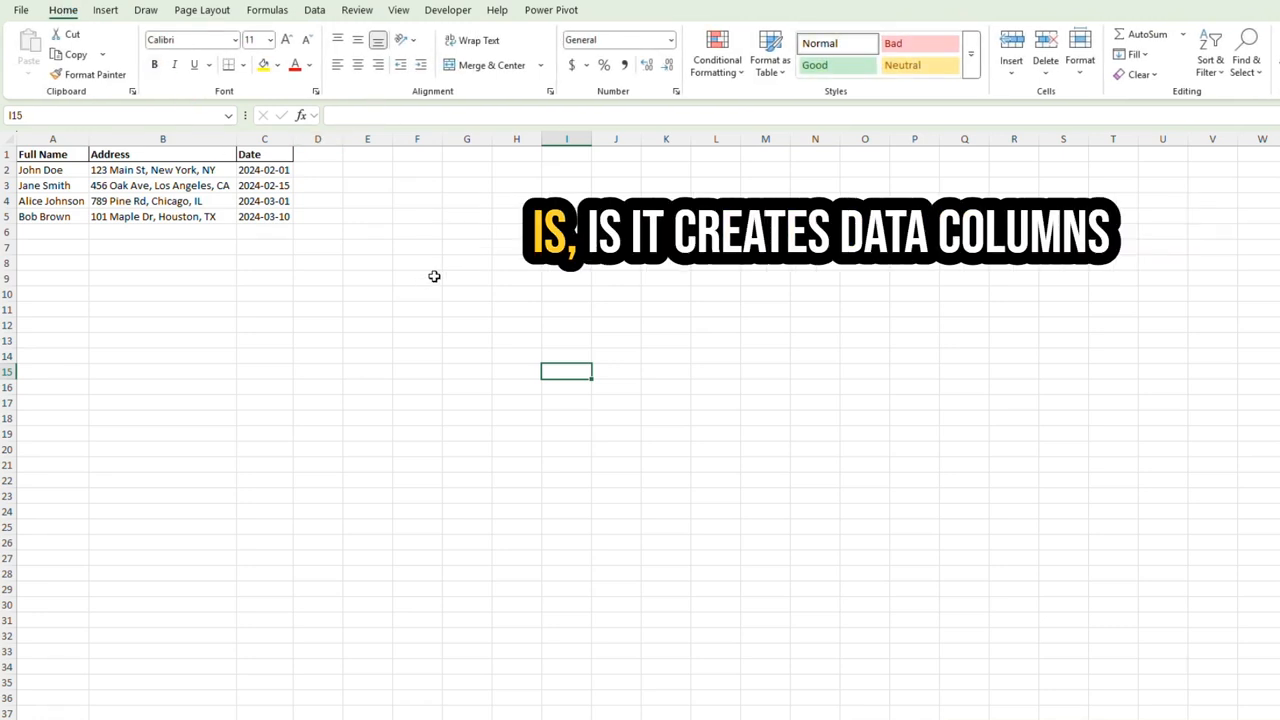
{"action": "mouse_move", "coordinate": [416, 172]}
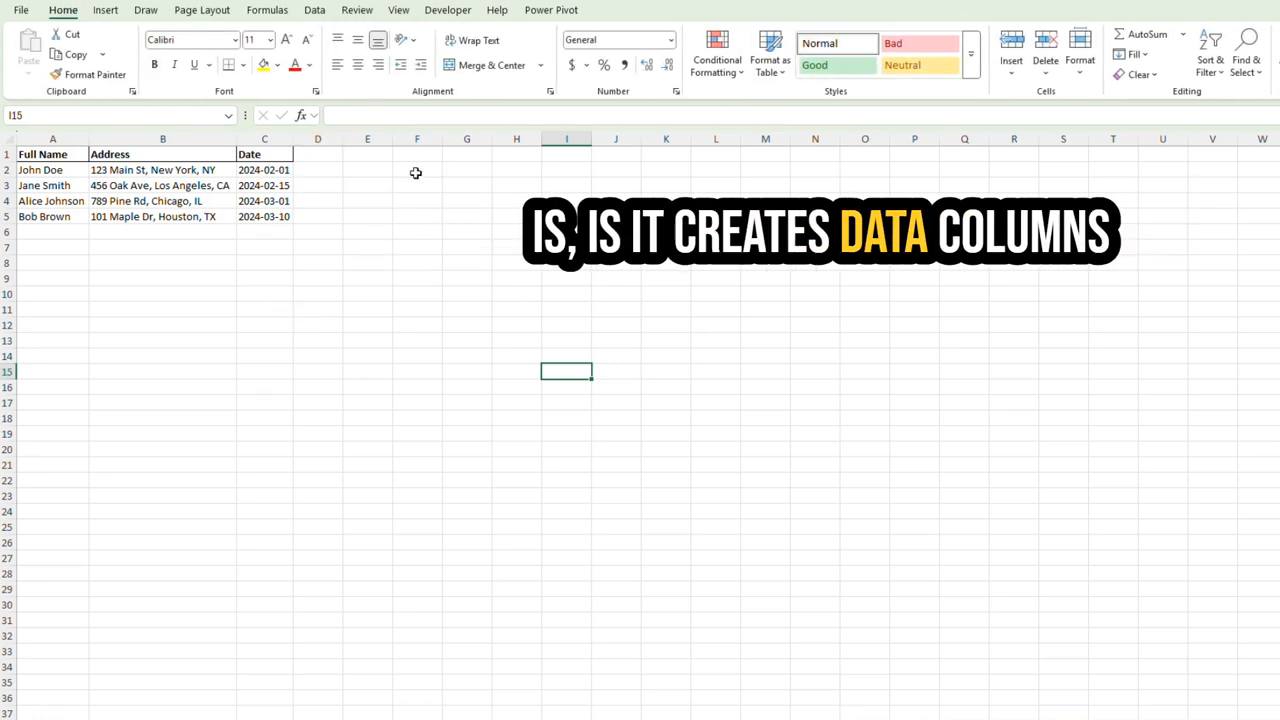
{"action": "left_click", "coordinate": [316, 140]}
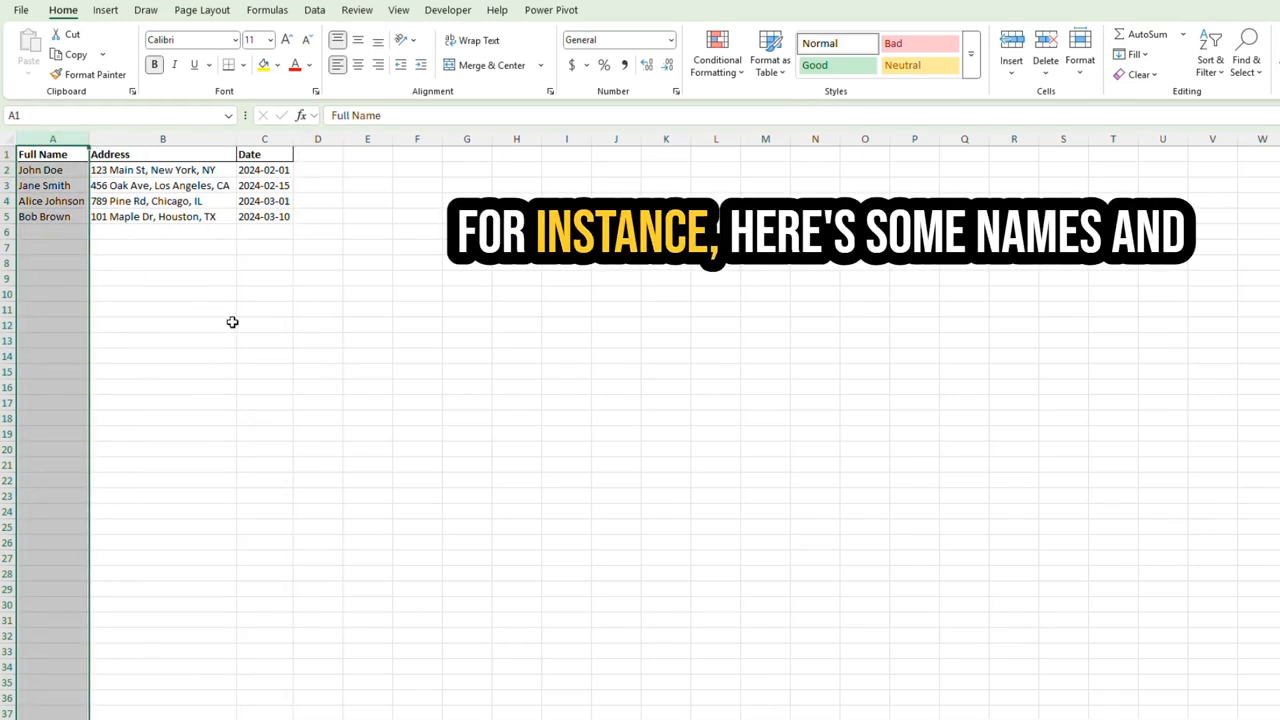
{"action": "left_click", "coordinate": [264, 324]}
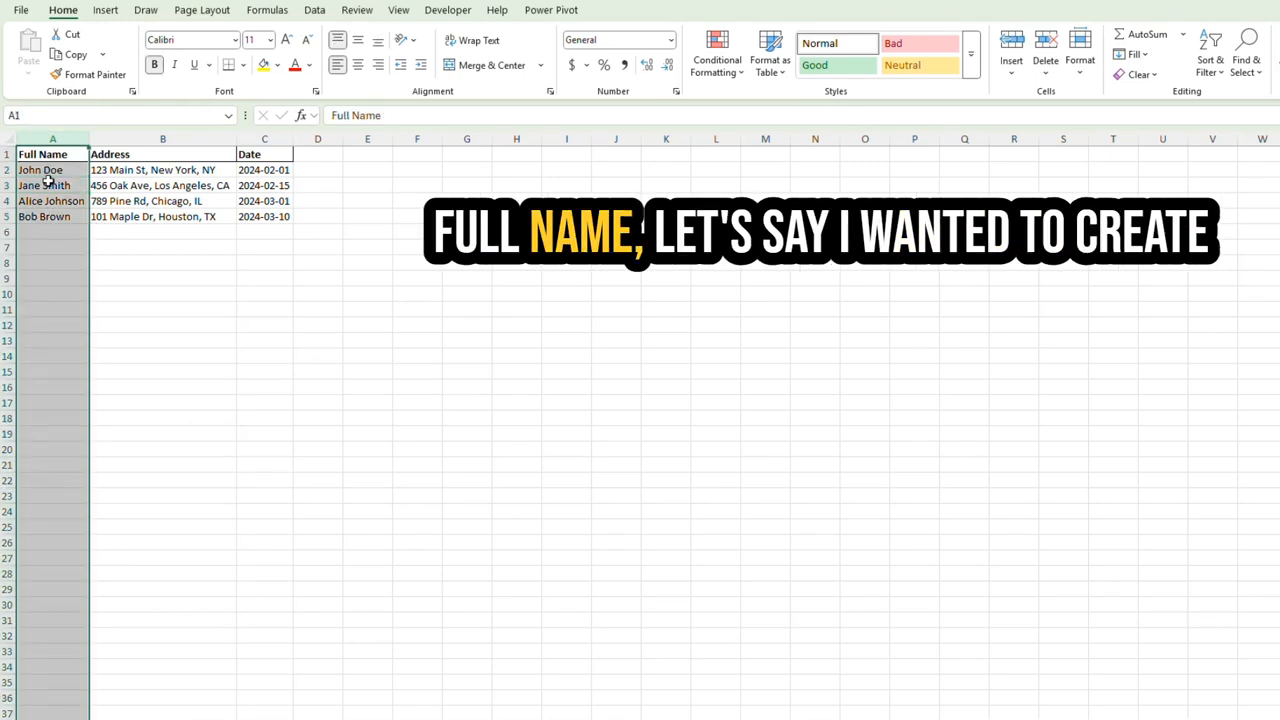
{"action": "left_click", "coordinate": [318, 154]}
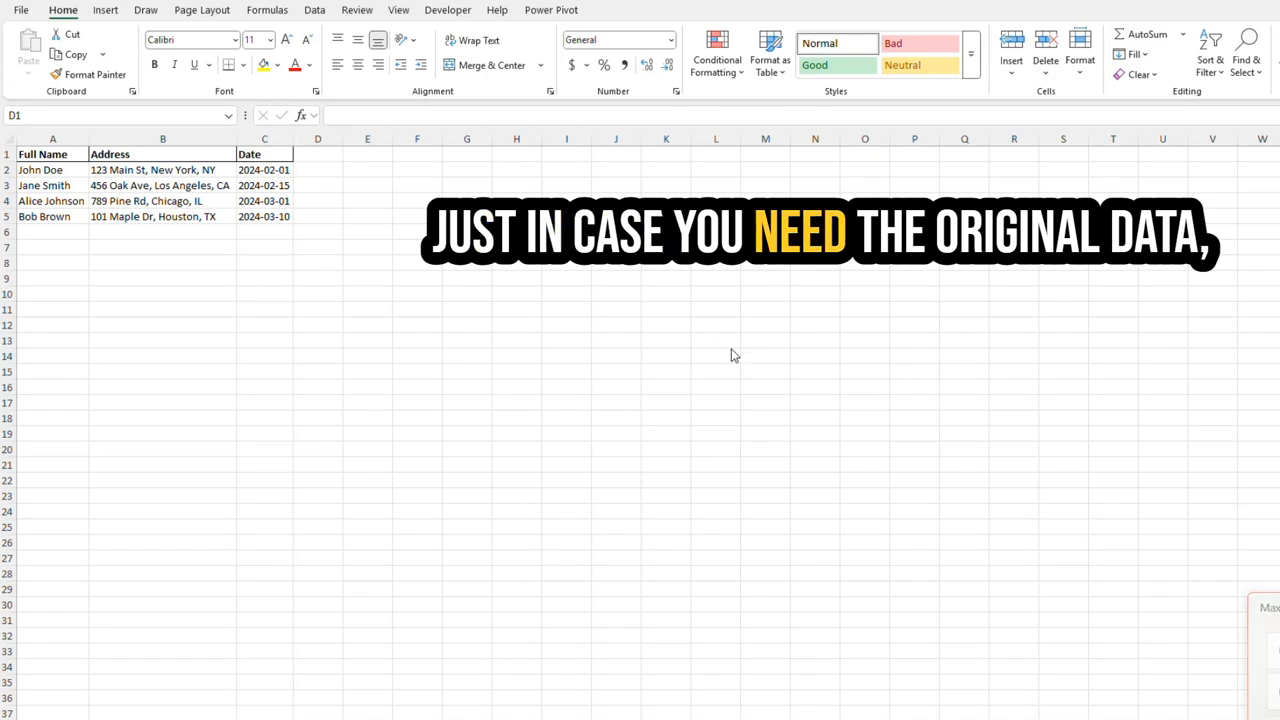
{"action": "left_click", "coordinate": [52, 138]}
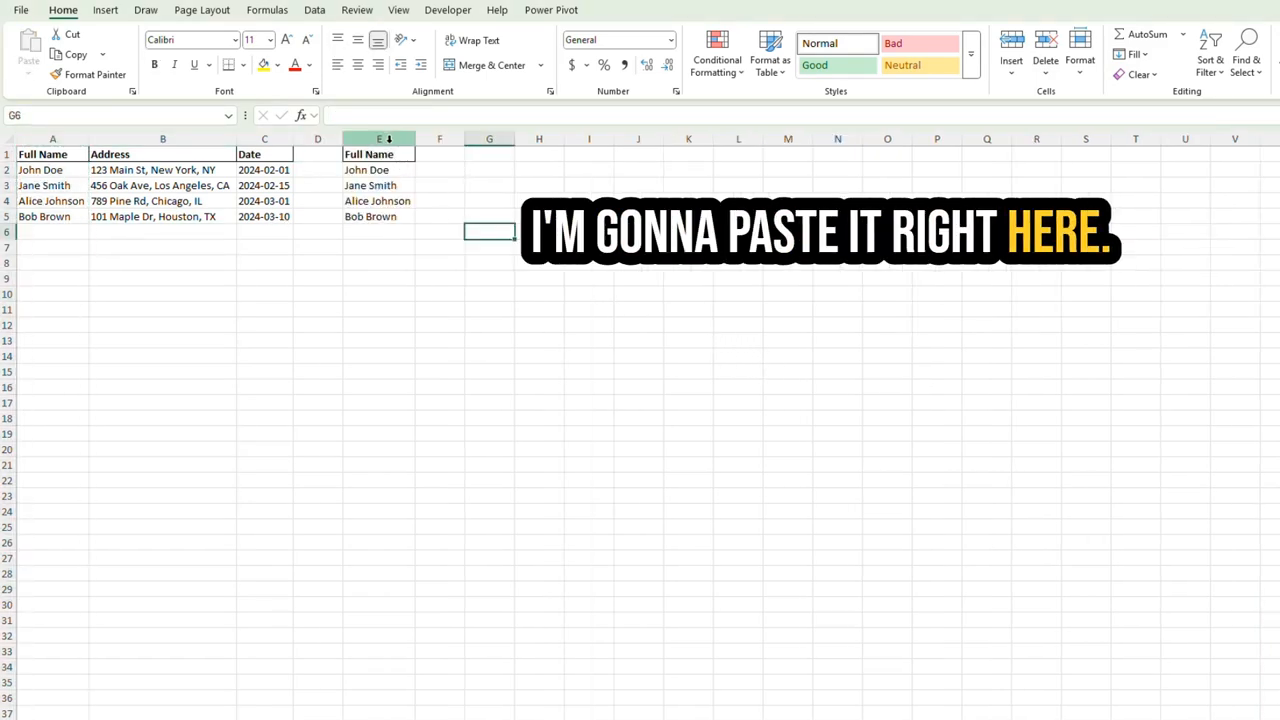
{"action": "left_click", "coordinate": [378, 138]}
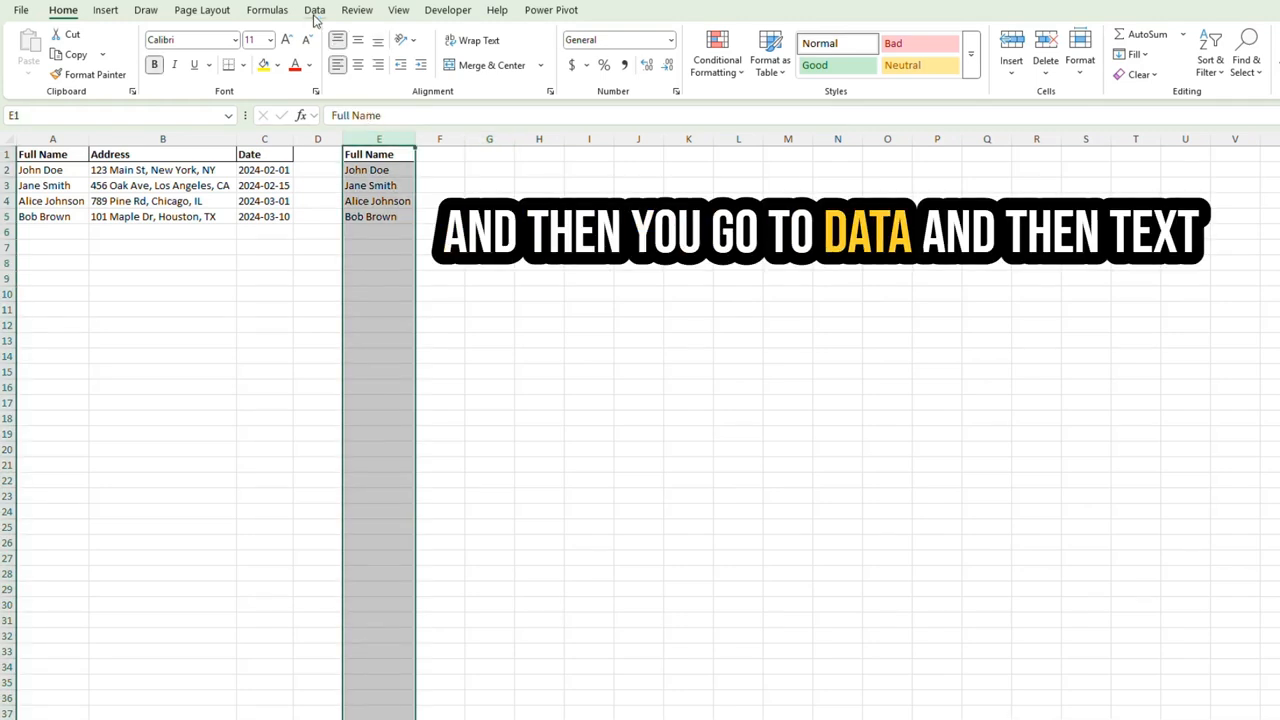
Run Text to Columns on column E as Delimited with Space, splitting first and last names.
{"action": "left_click", "coordinate": [918, 52]}
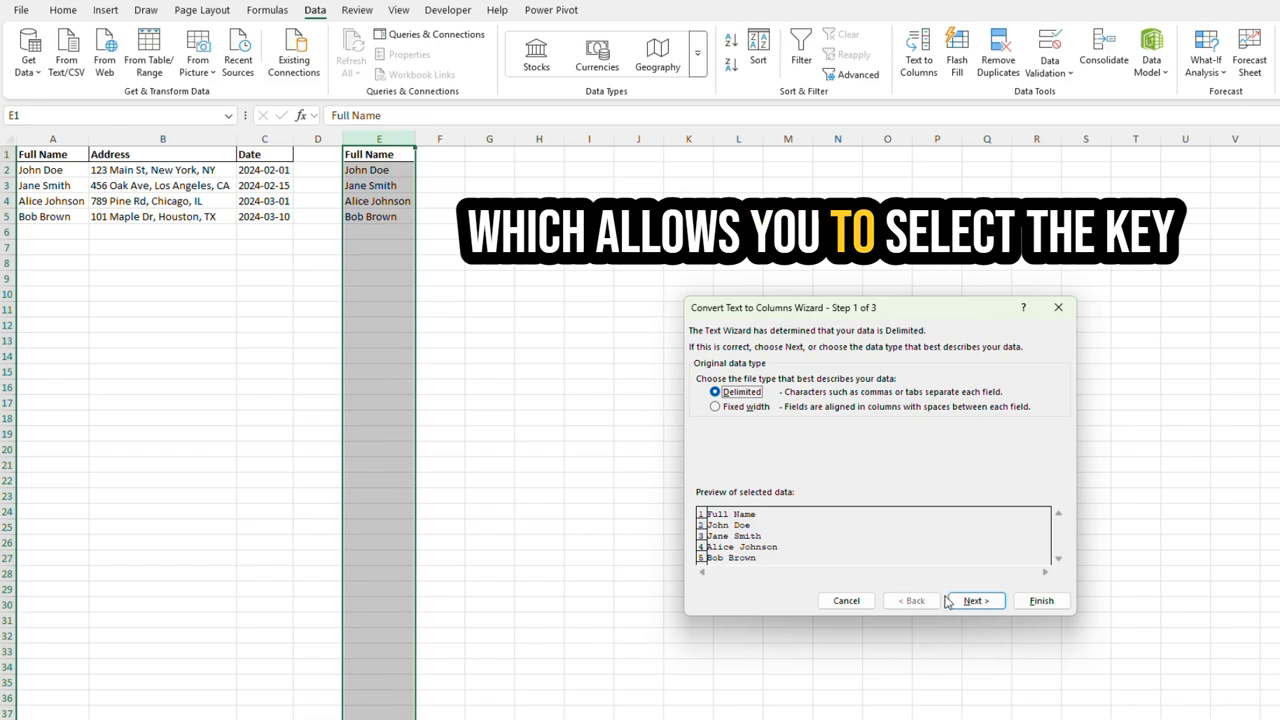
{"action": "left_click", "coordinate": [972, 600]}
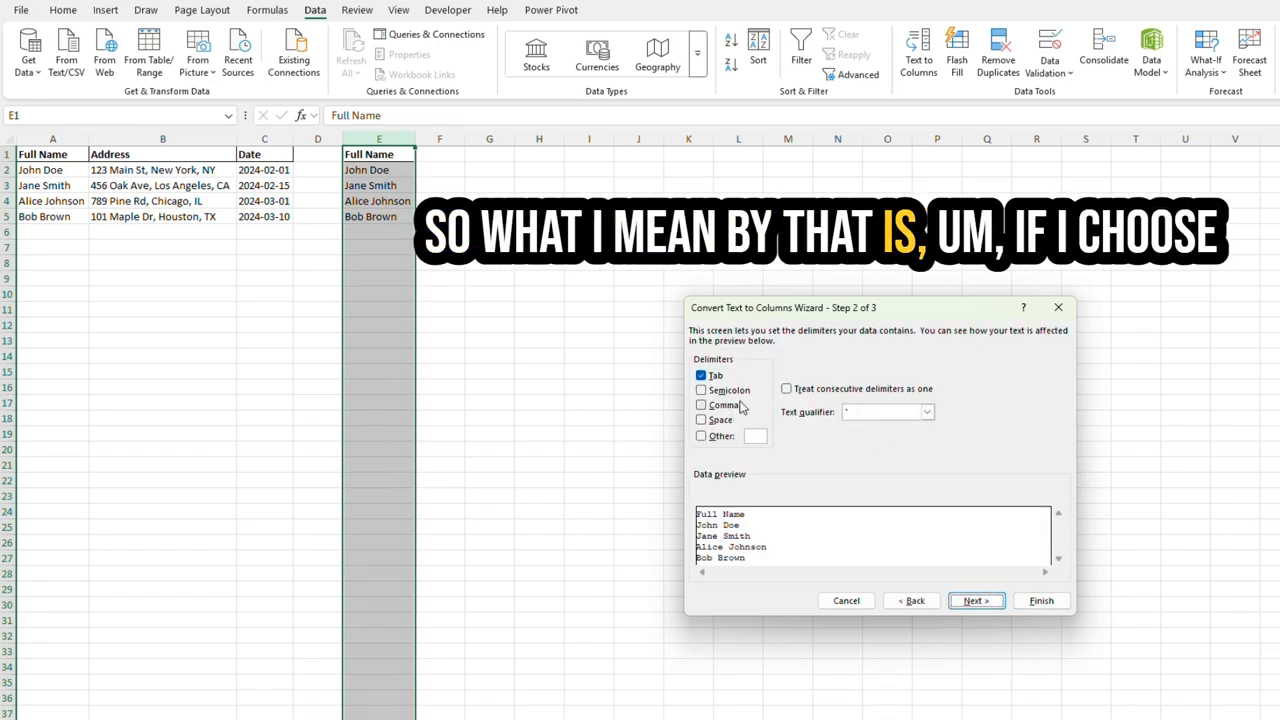
{"action": "left_click", "coordinate": [700, 420]}
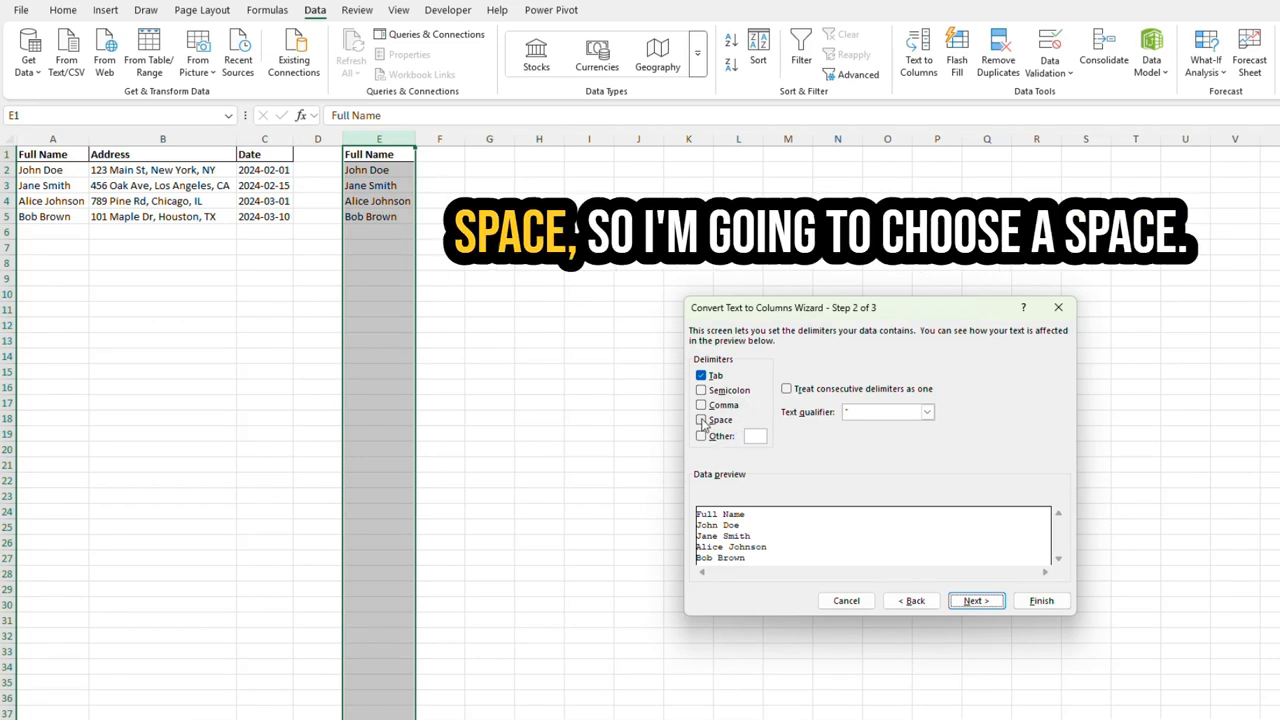
{"action": "left_click", "coordinate": [700, 420]}
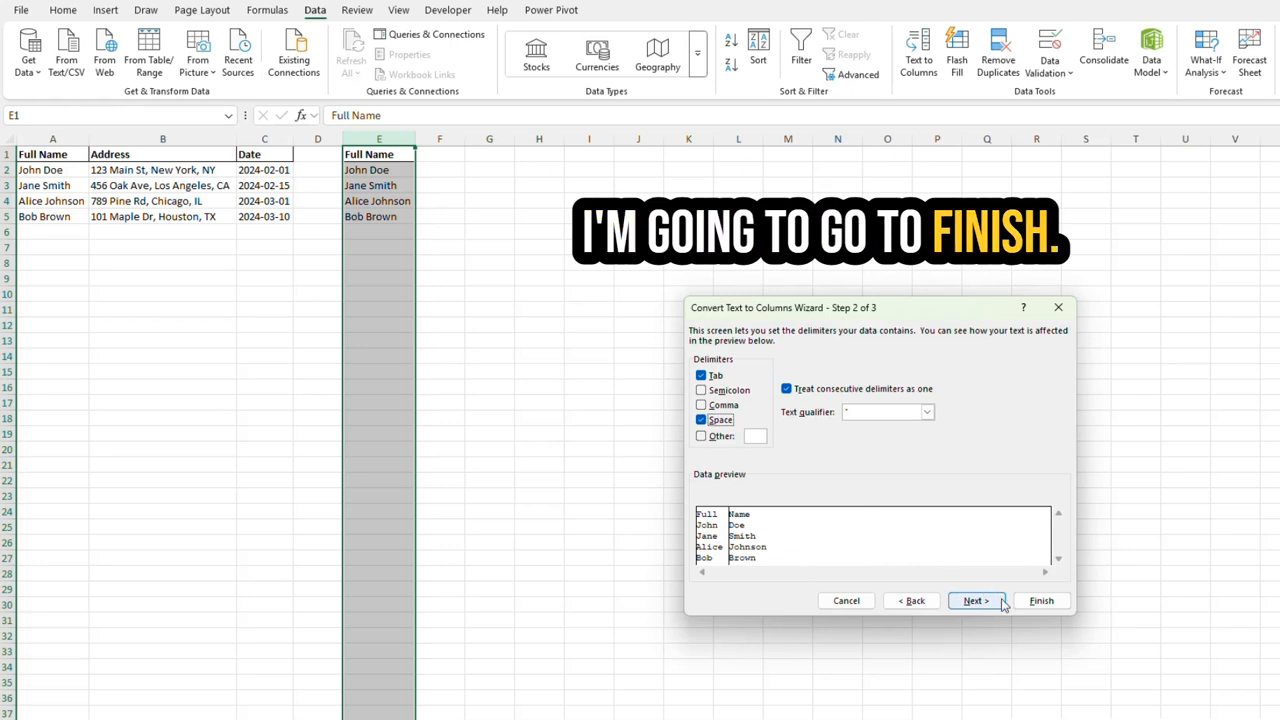
{"action": "left_click", "coordinate": [1040, 600]}
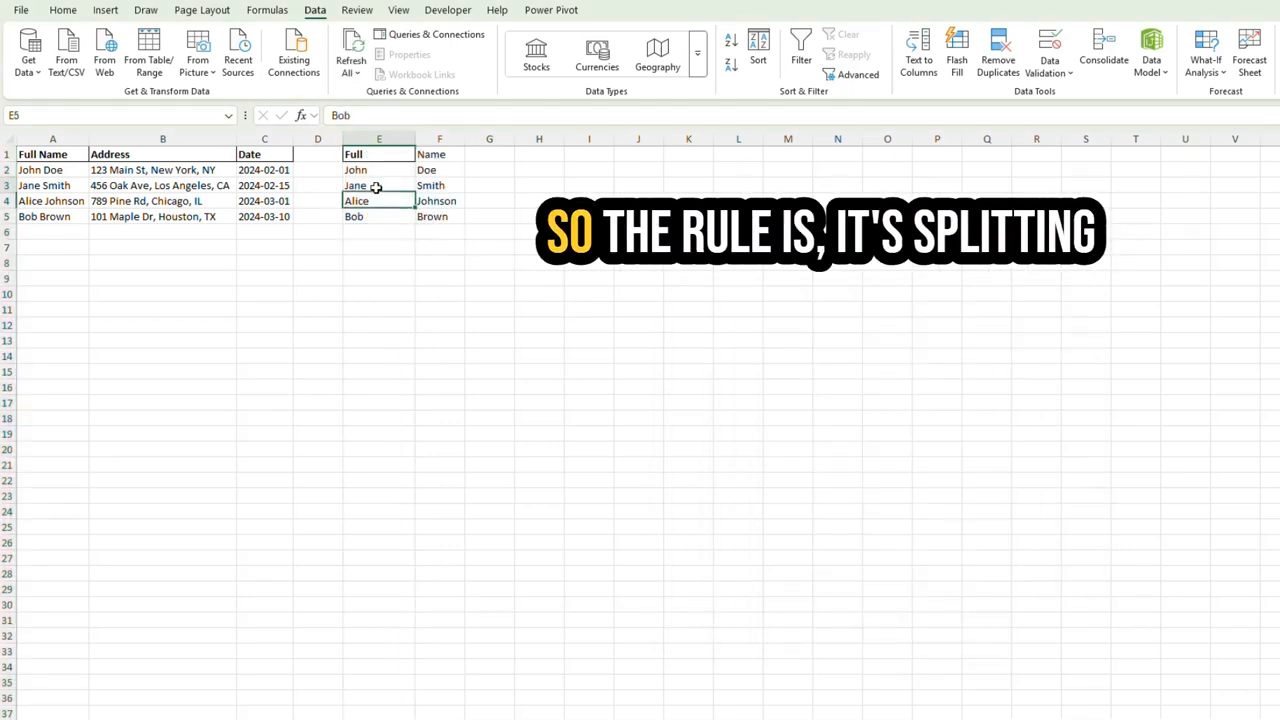
Head E1 and F1 as First Name and Last Name, then split original column A the same way.
{"action": "left_click", "coordinate": [378, 184]}
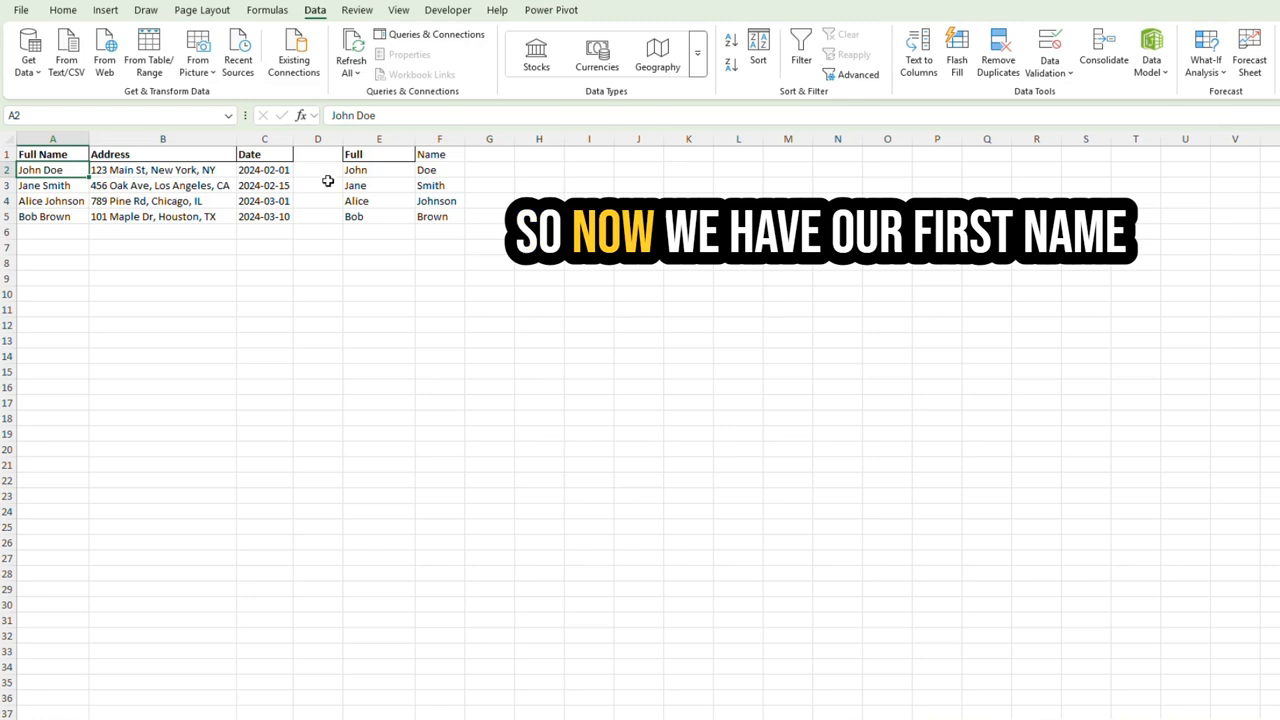
{"action": "left_click", "coordinate": [378, 154]}
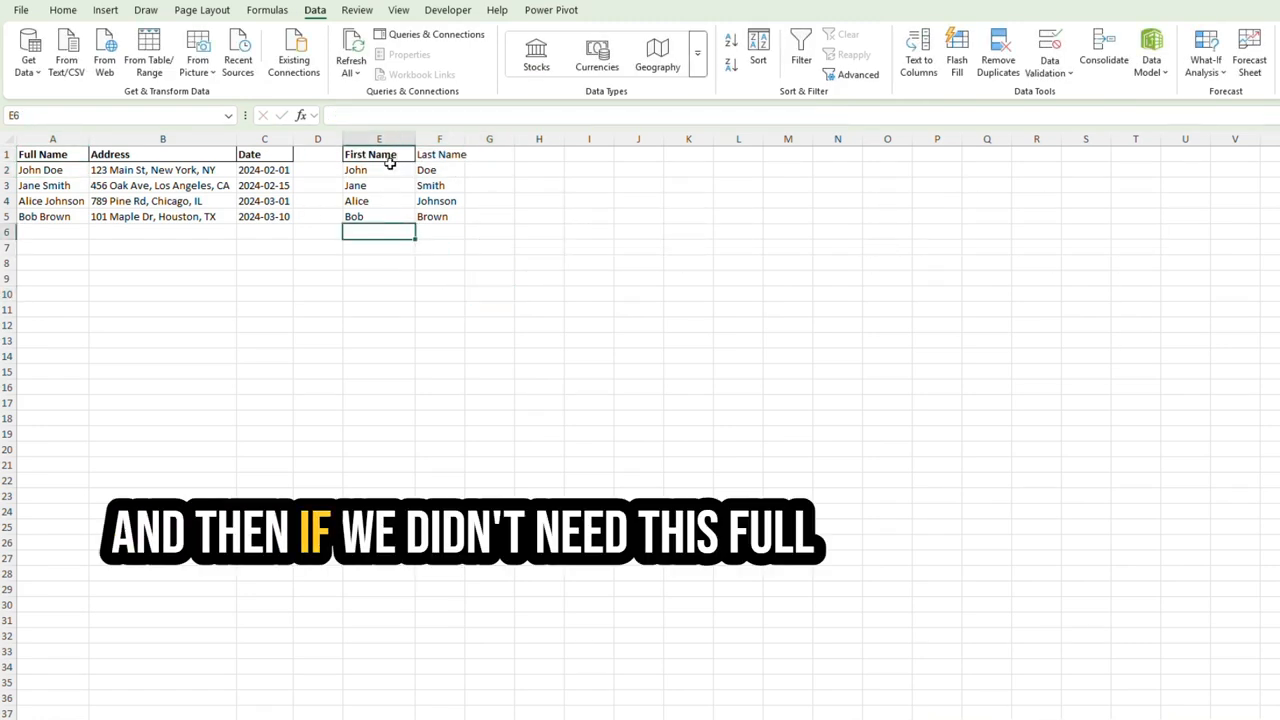
{"action": "left_click", "coordinate": [52, 154]}
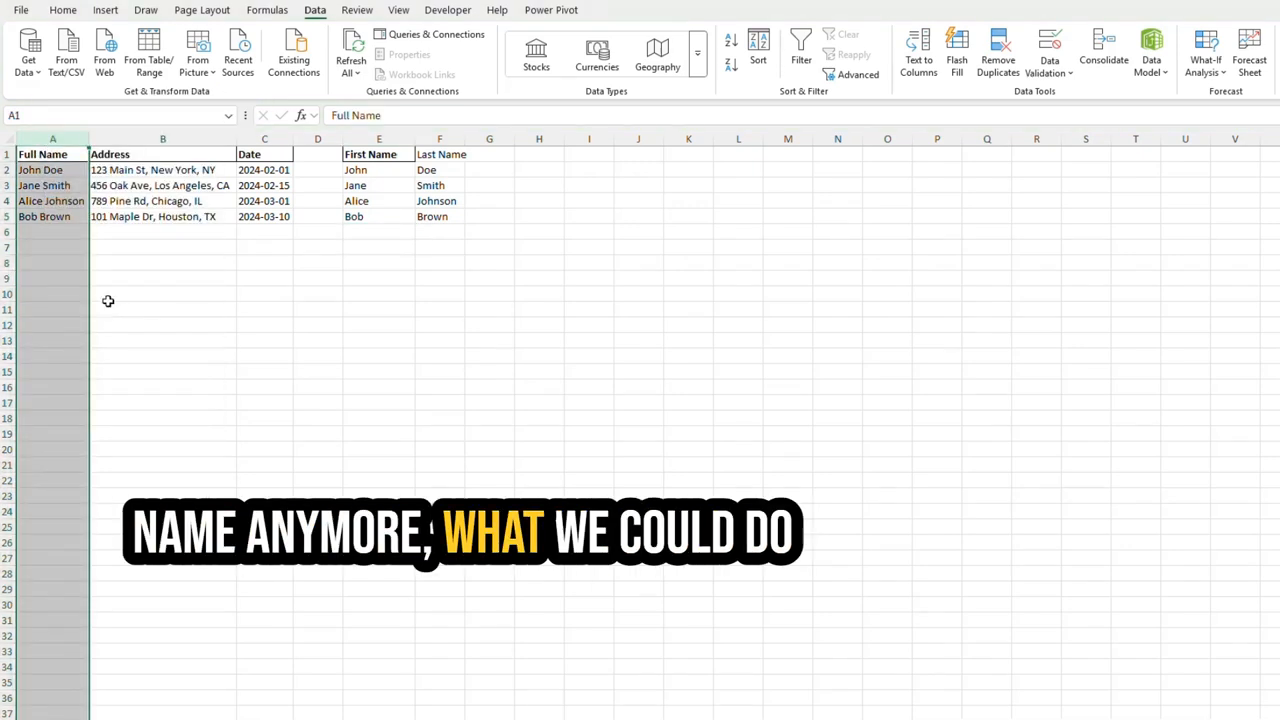
{"action": "left_click", "coordinate": [62, 10]}
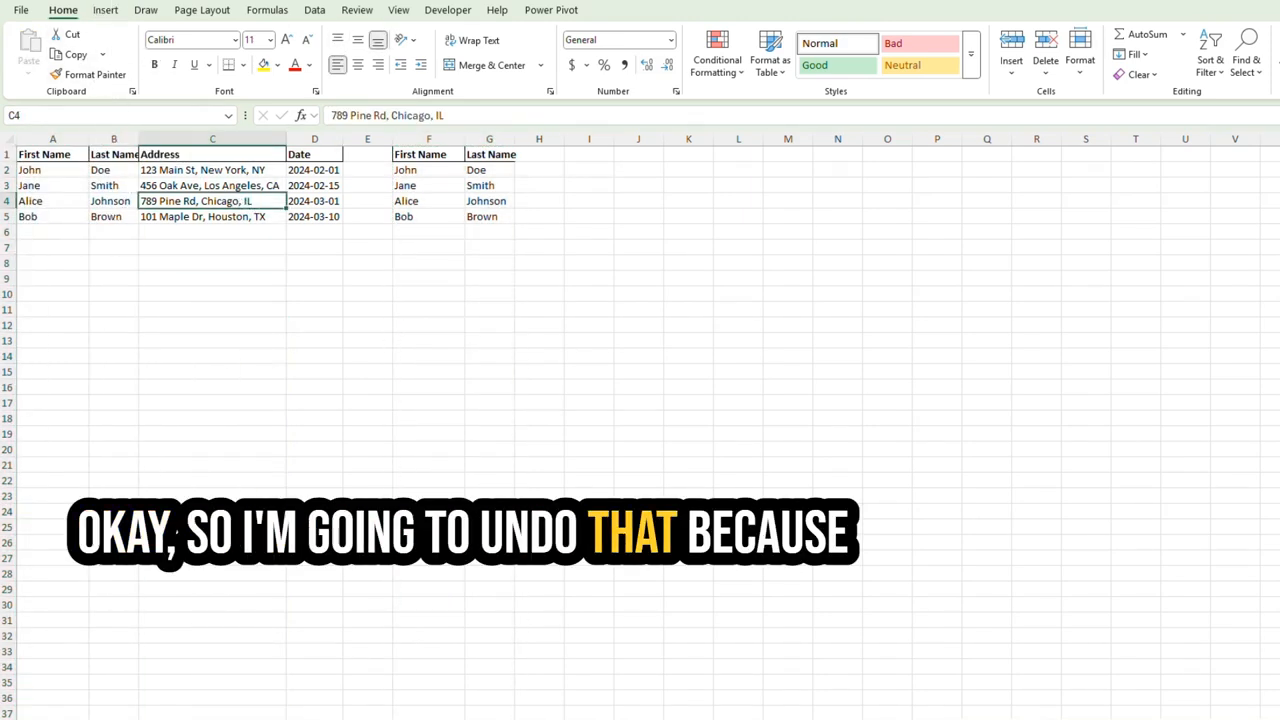
Undo the split of column A and delete the First Name/Last Name columns E:F.
{"action": "key", "text": "ctrl+z"}
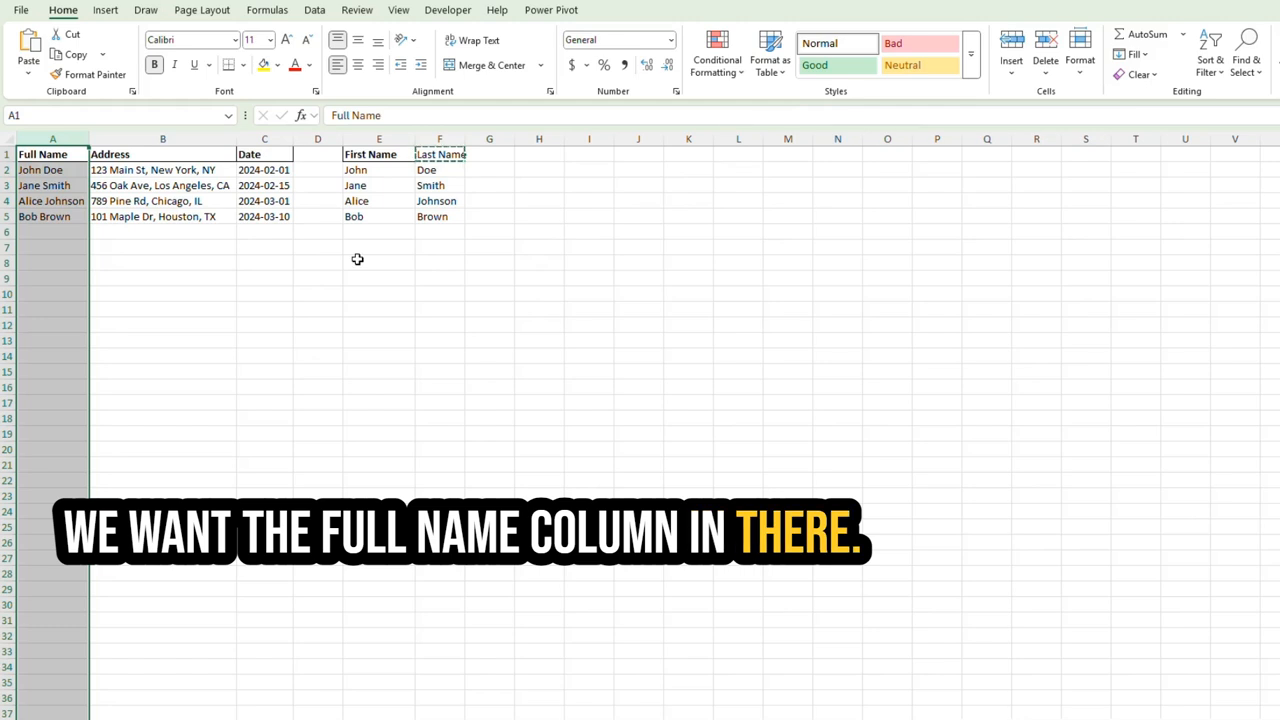
{"action": "right_click", "coordinate": [378, 154]}
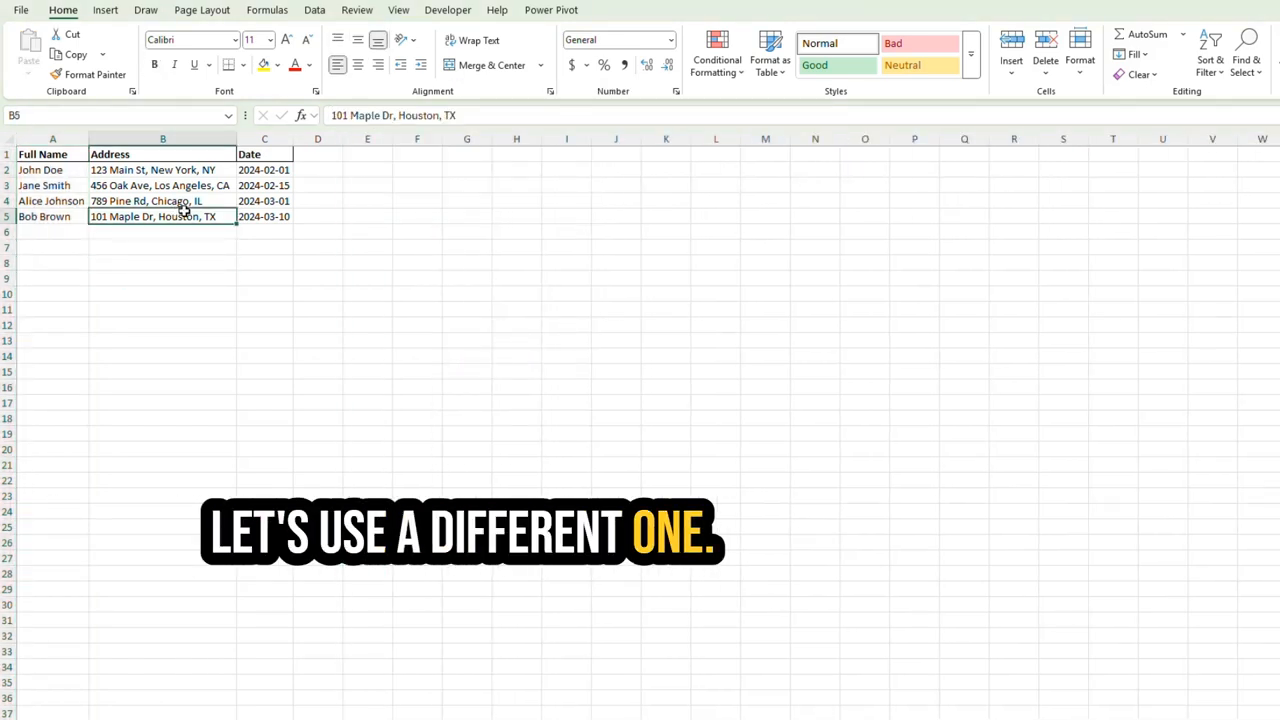
{"action": "left_click", "coordinate": [162, 184]}
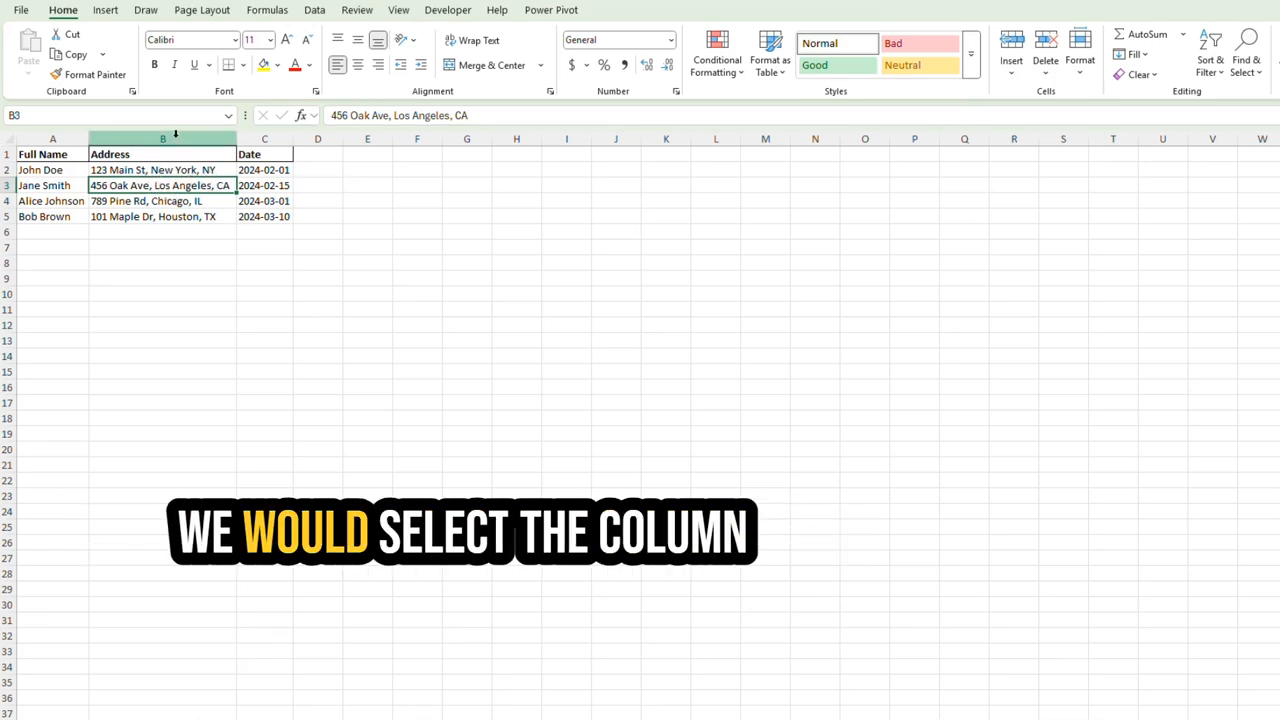
Copy the Address column from B into column F and select the pasted column.
{"action": "left_click", "coordinate": [416, 138]}
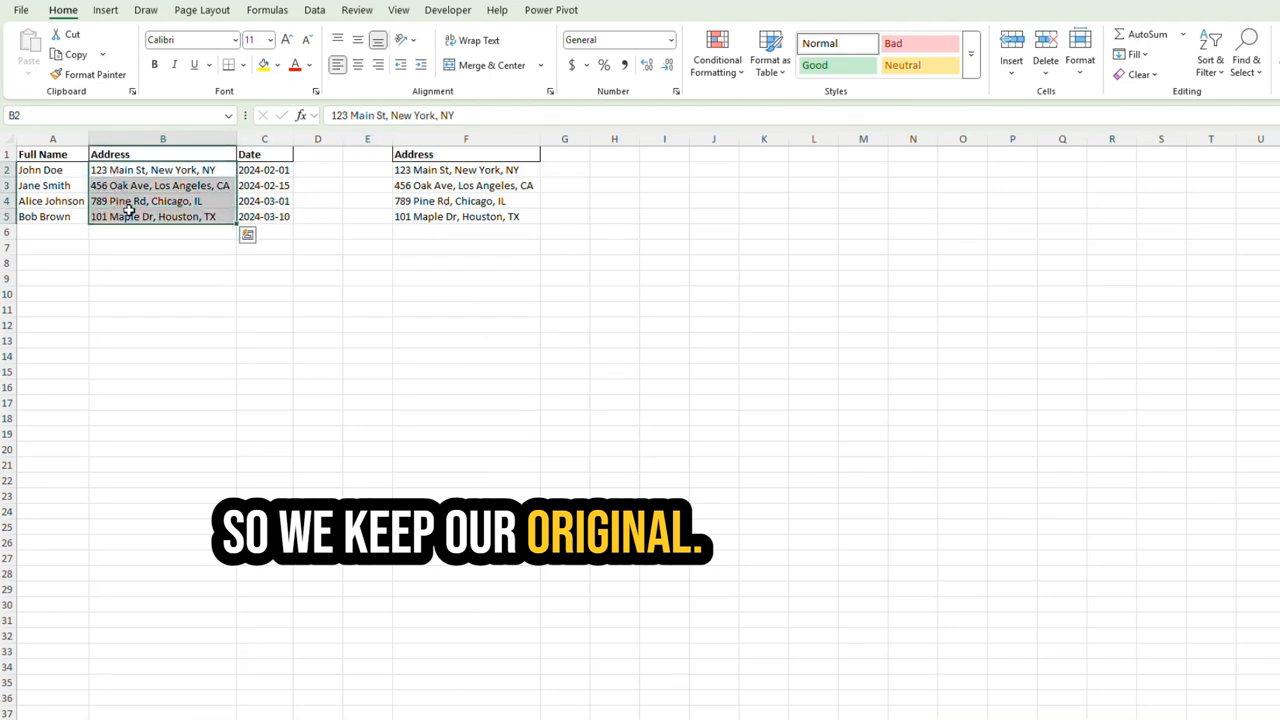
{"action": "left_click", "coordinate": [464, 138]}
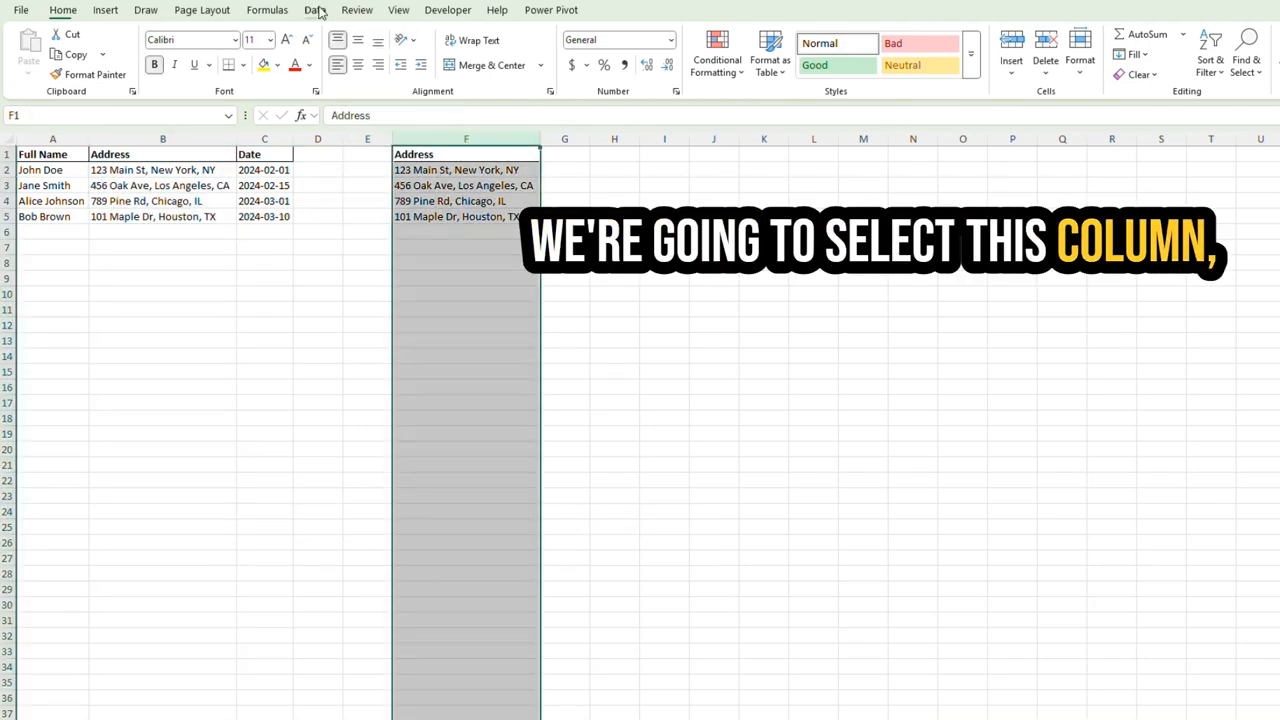
{"action": "left_click", "coordinate": [314, 8]}
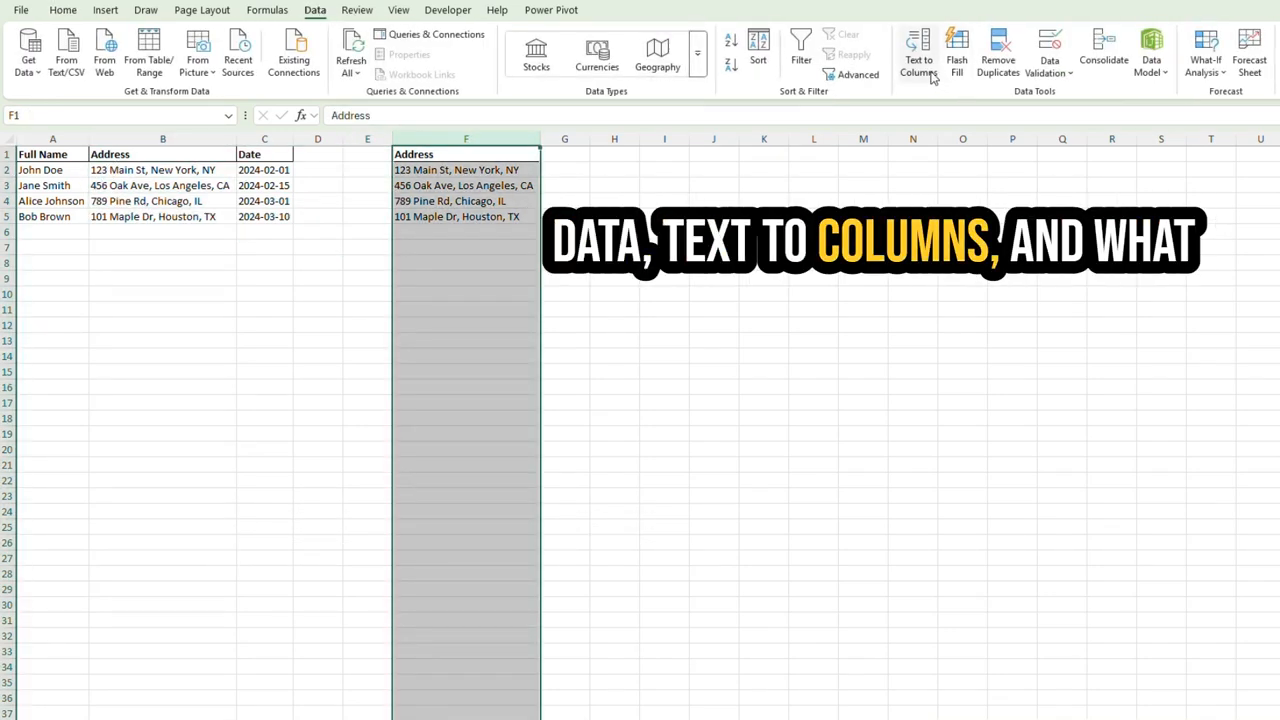
Split the copied addresses in column F at commas into street, city and state.
{"action": "left_click", "coordinate": [918, 52]}
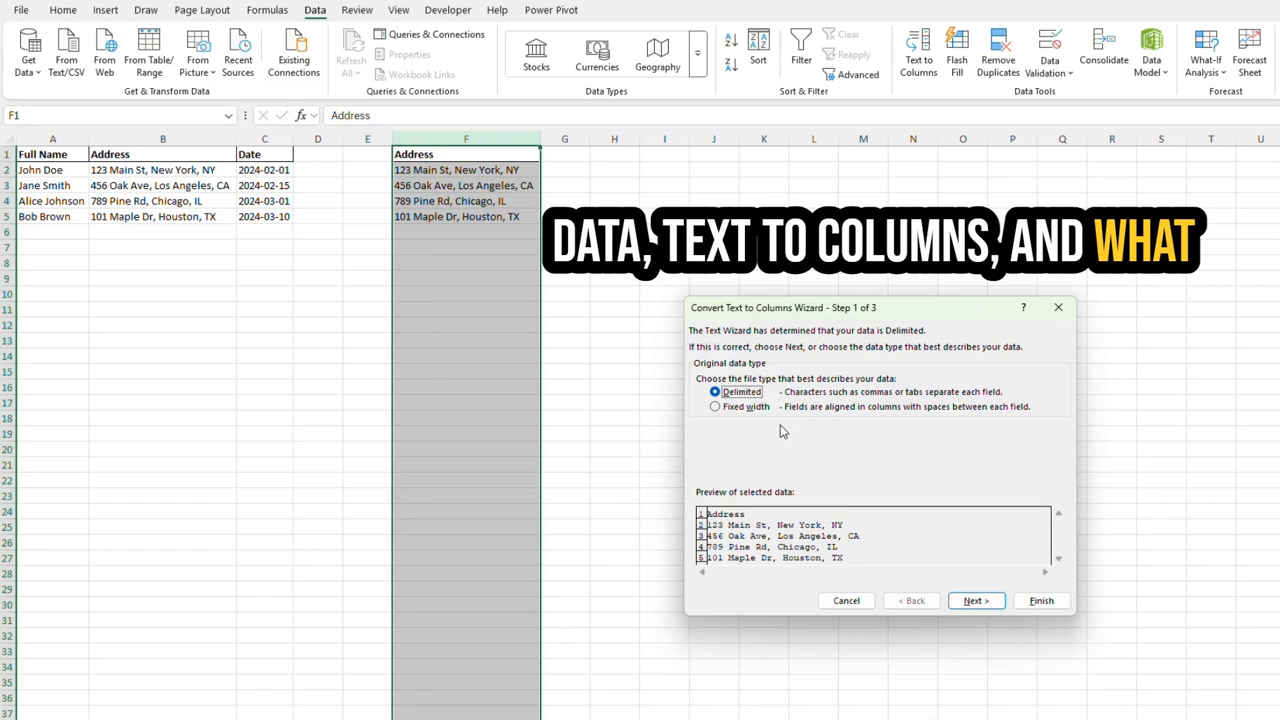
{"action": "mouse_move", "coordinate": [968, 562]}
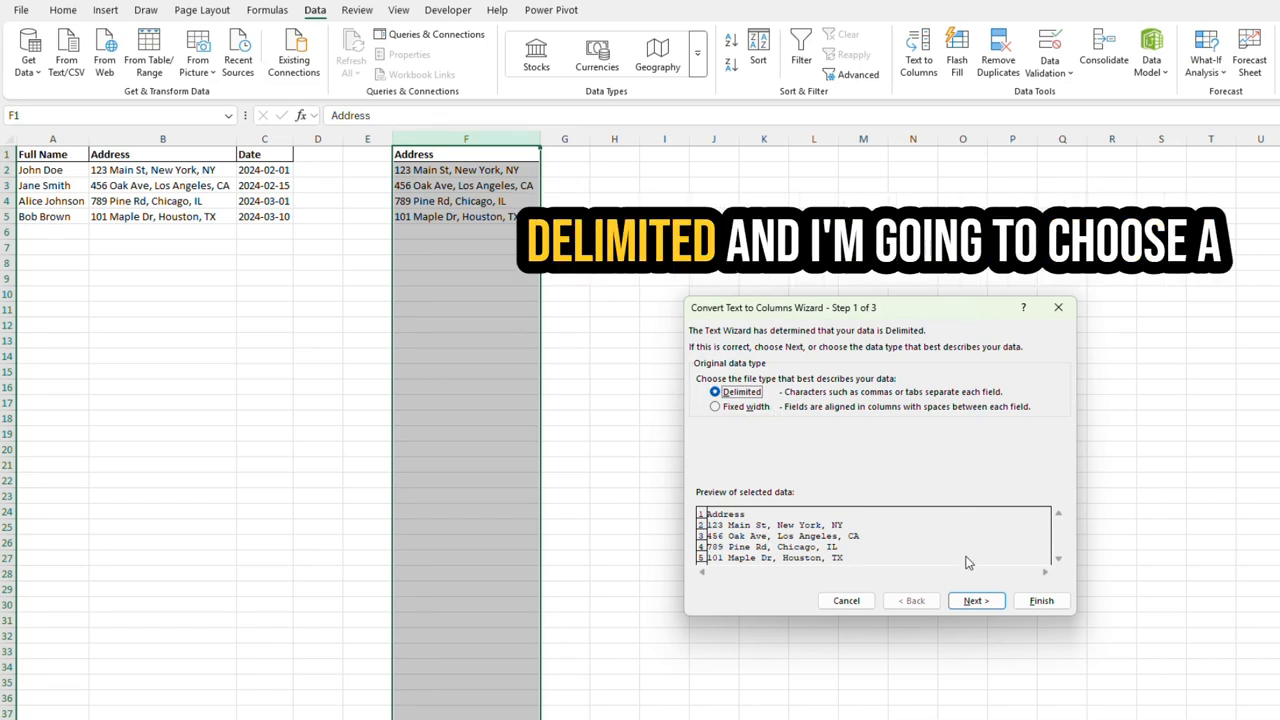
{"action": "left_click", "coordinate": [976, 600]}
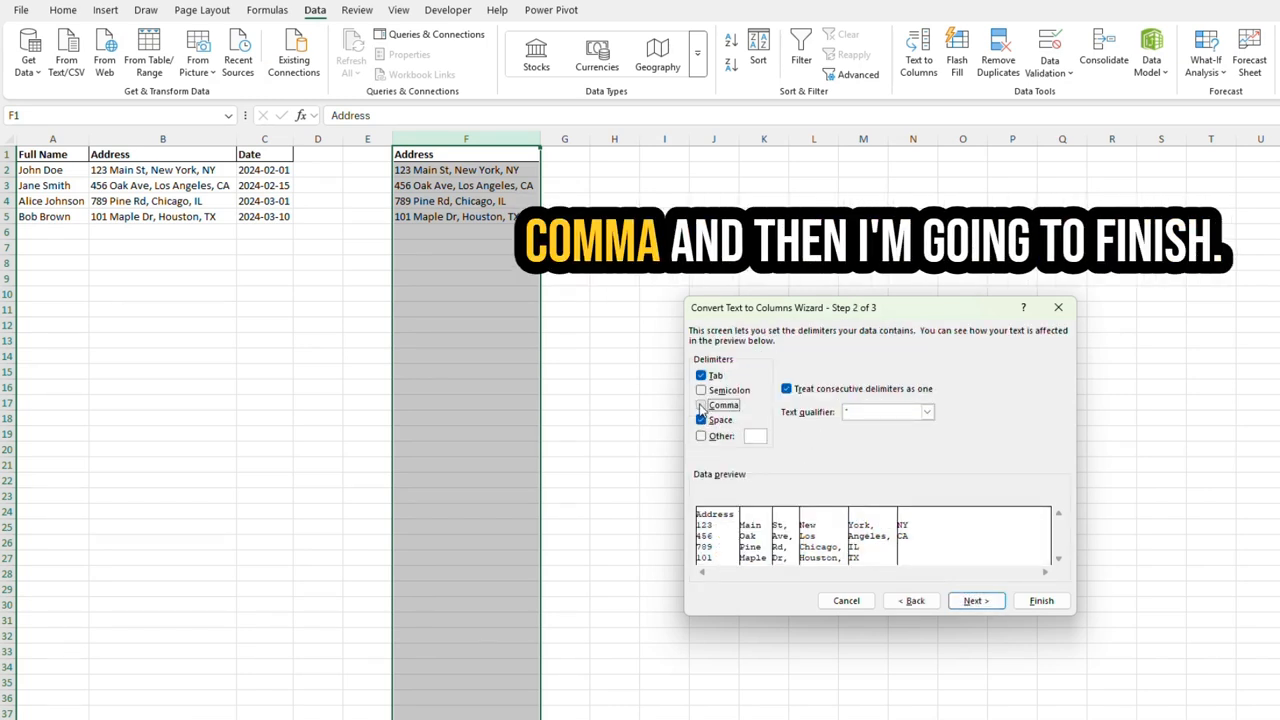
{"action": "left_click", "coordinate": [1040, 600]}
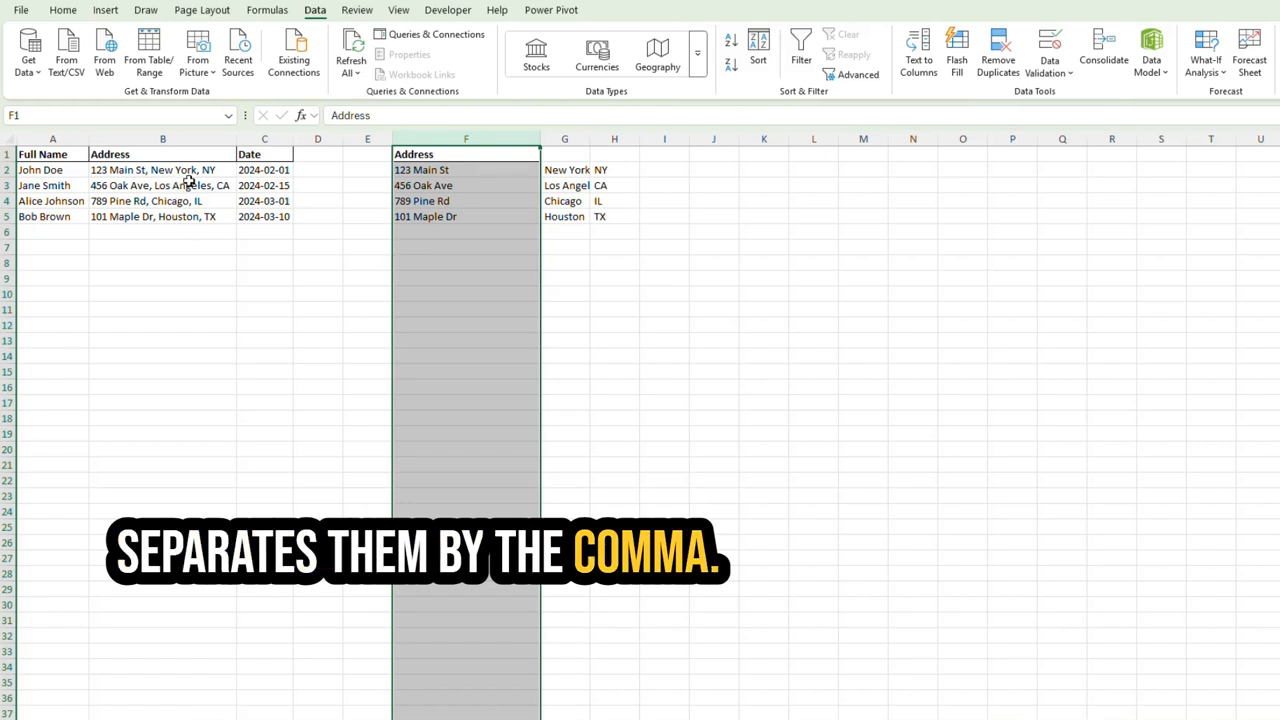
Check the split address cells, then switch to the Product Details and Order Info sheet.
{"action": "left_click", "coordinate": [464, 168]}
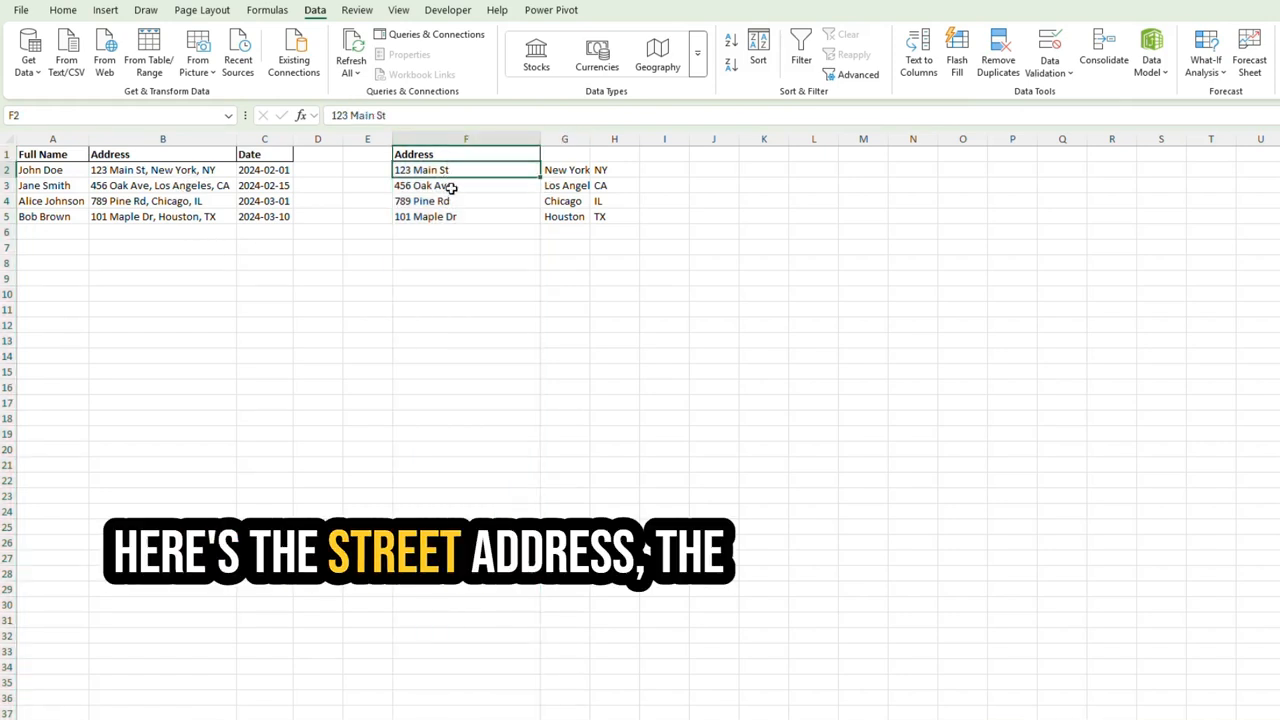
{"action": "left_click", "coordinate": [564, 184]}
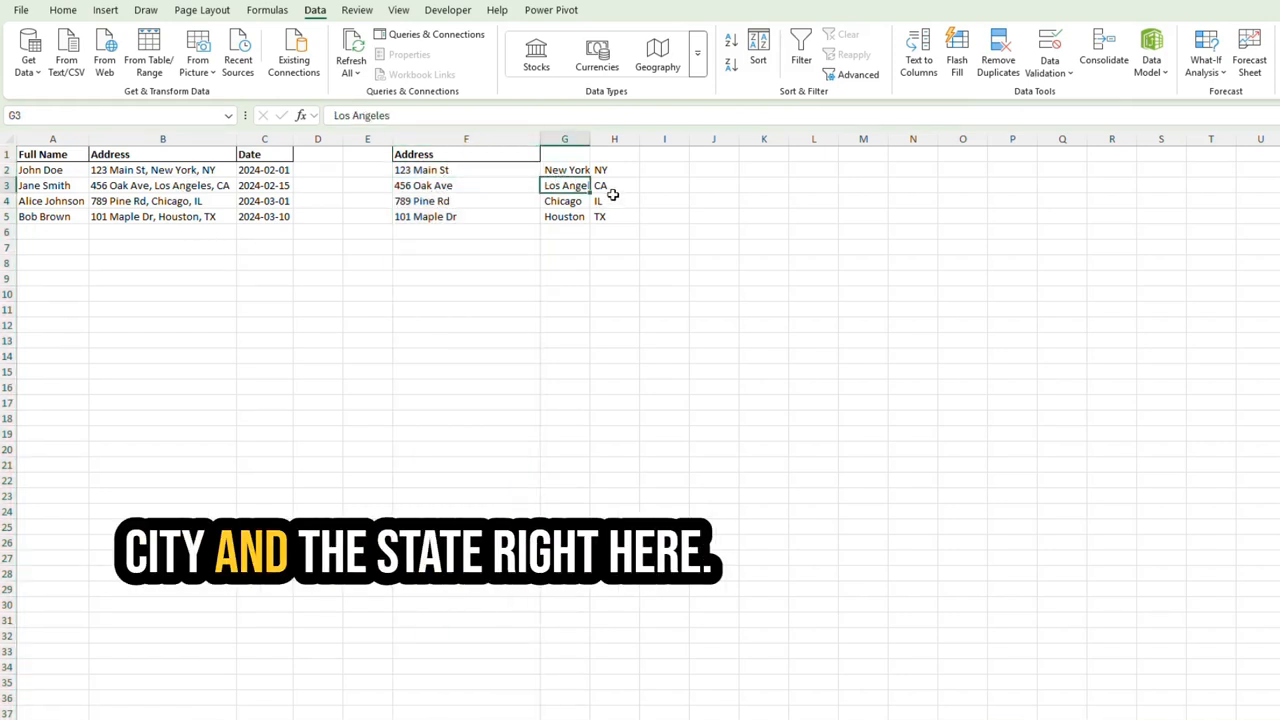
{"action": "left_click", "coordinate": [464, 200]}
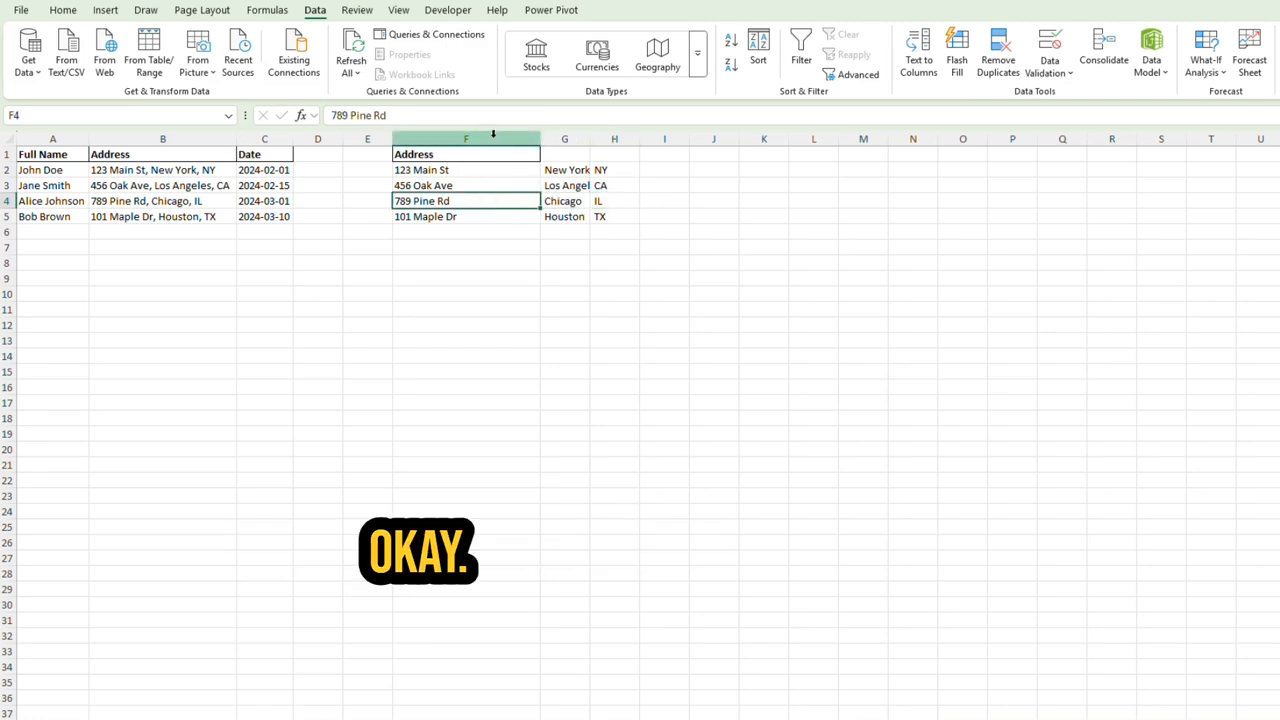
{"action": "left_click", "coordinate": [416, 138]}
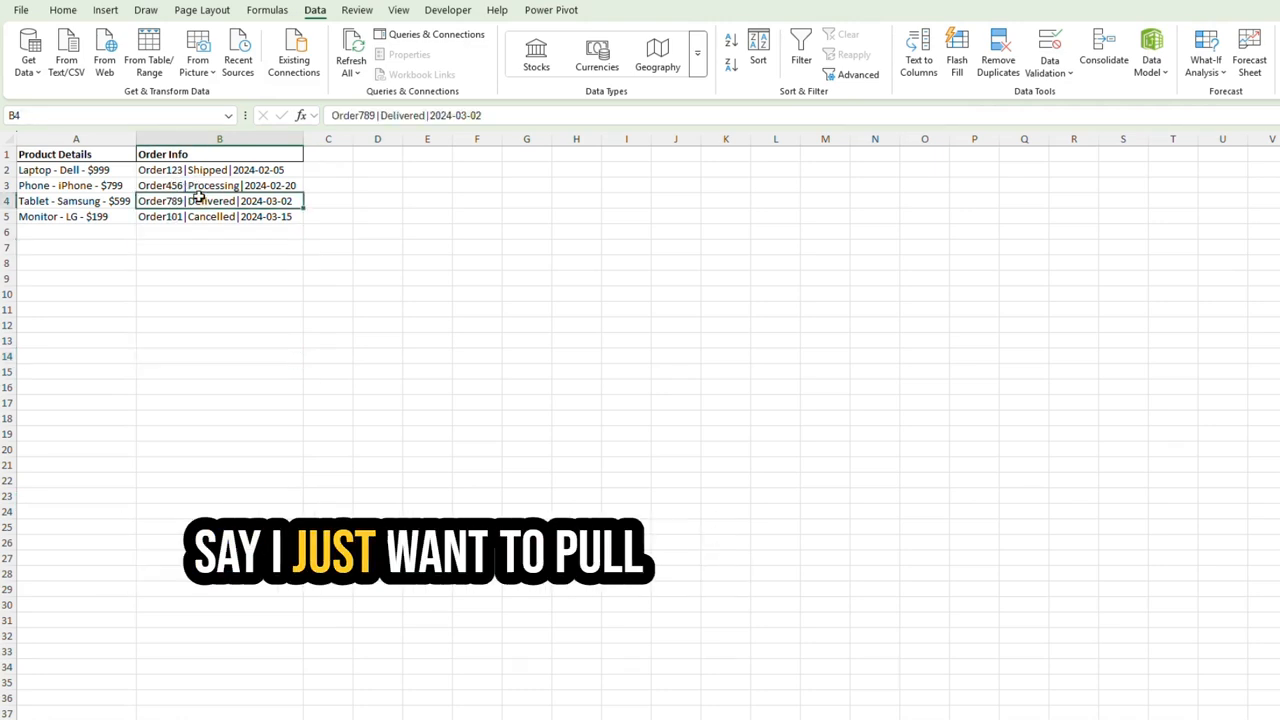
Copy Order Info B1:B5 into column D and select the pasted column.
{"action": "left_click", "coordinate": [220, 168]}
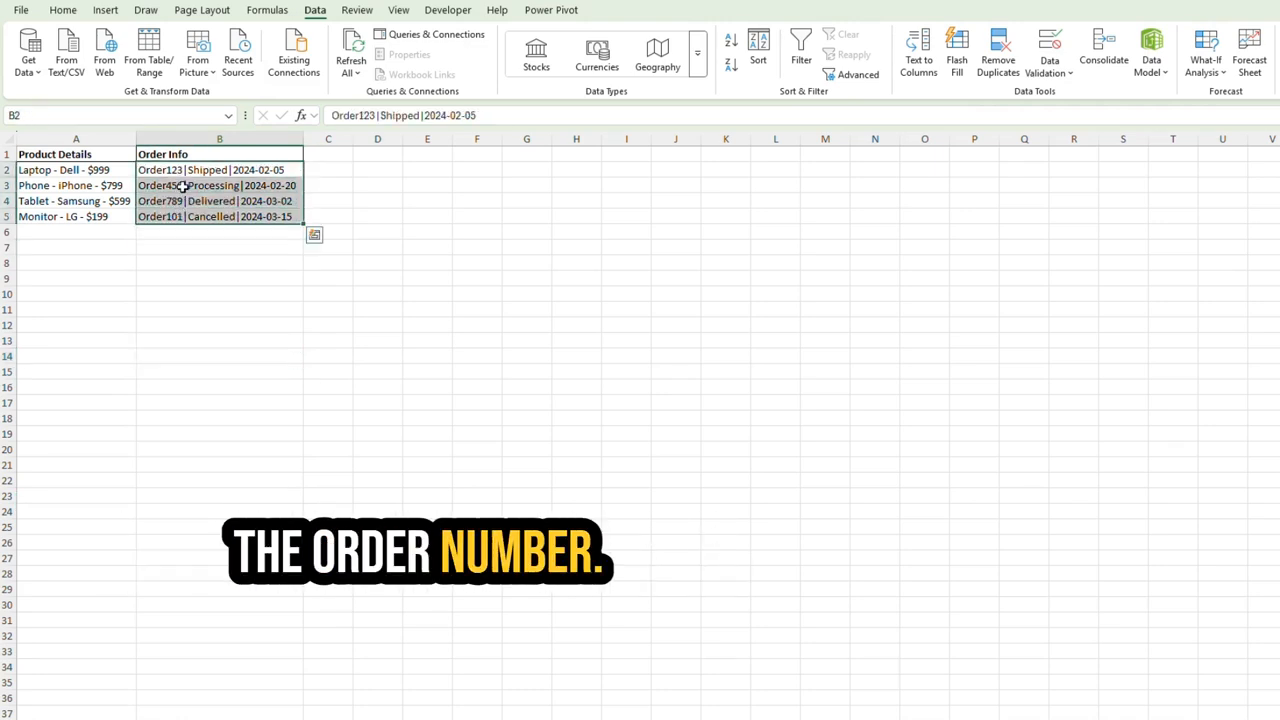
{"action": "left_click", "coordinate": [220, 140]}
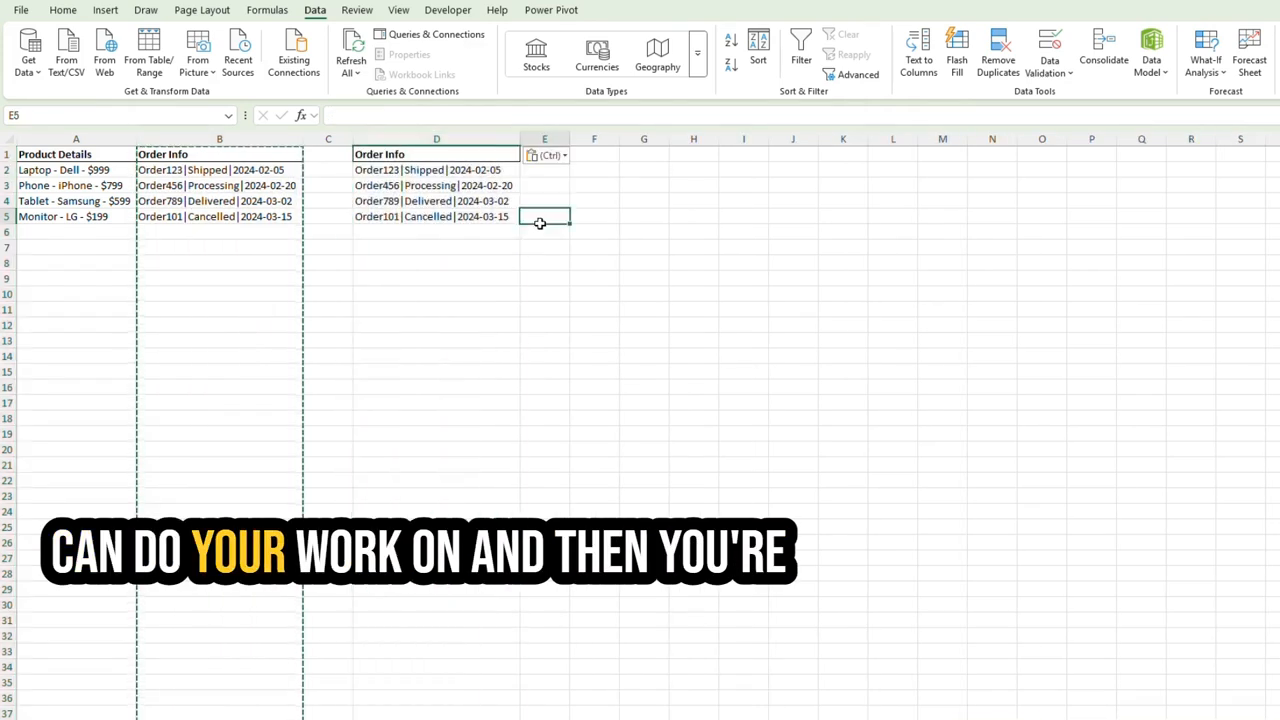
{"action": "left_click", "coordinate": [436, 140]}
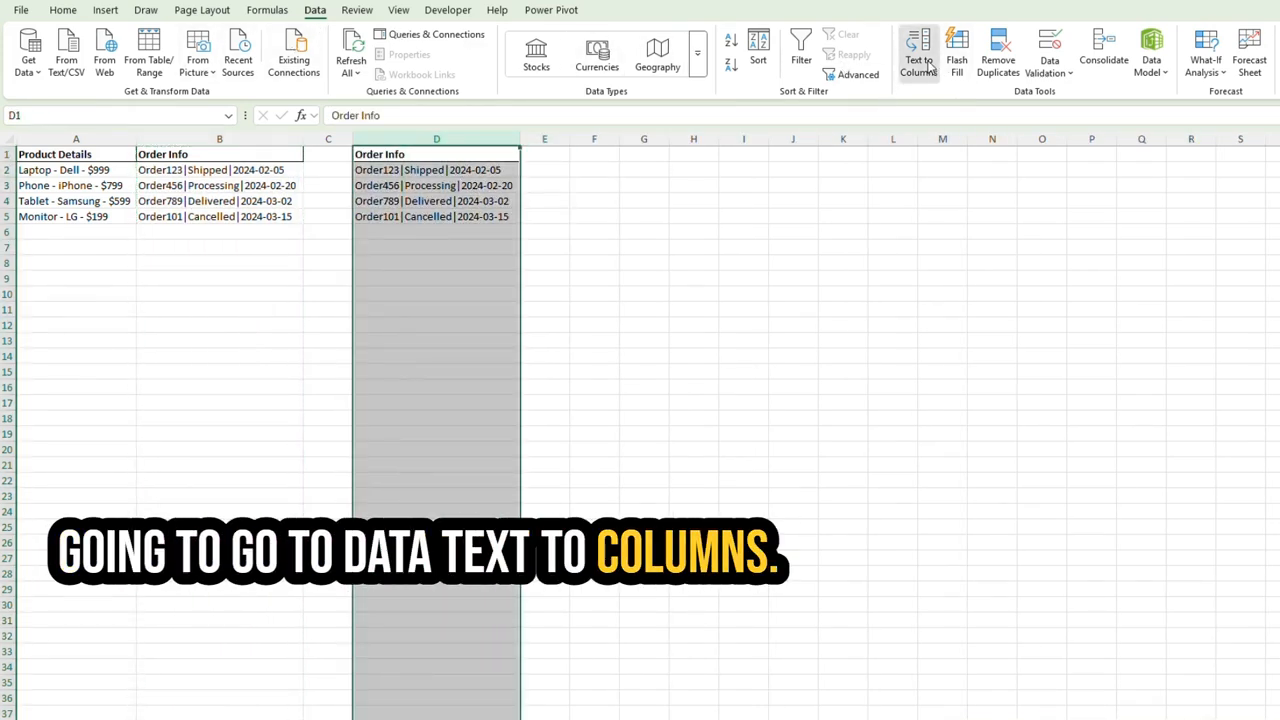
Split column D by Fixed width with a break after the order number, keeping only order numbers.
{"action": "left_click", "coordinate": [918, 56]}
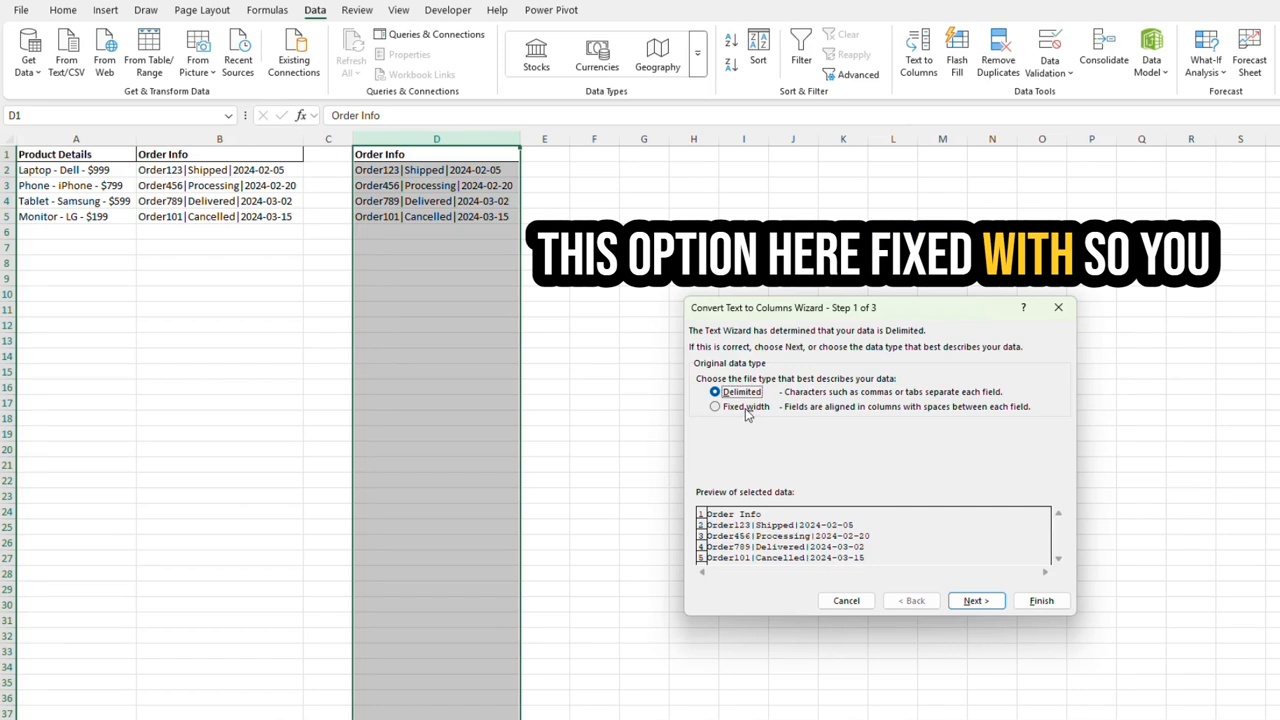
{"action": "left_click", "coordinate": [714, 408]}
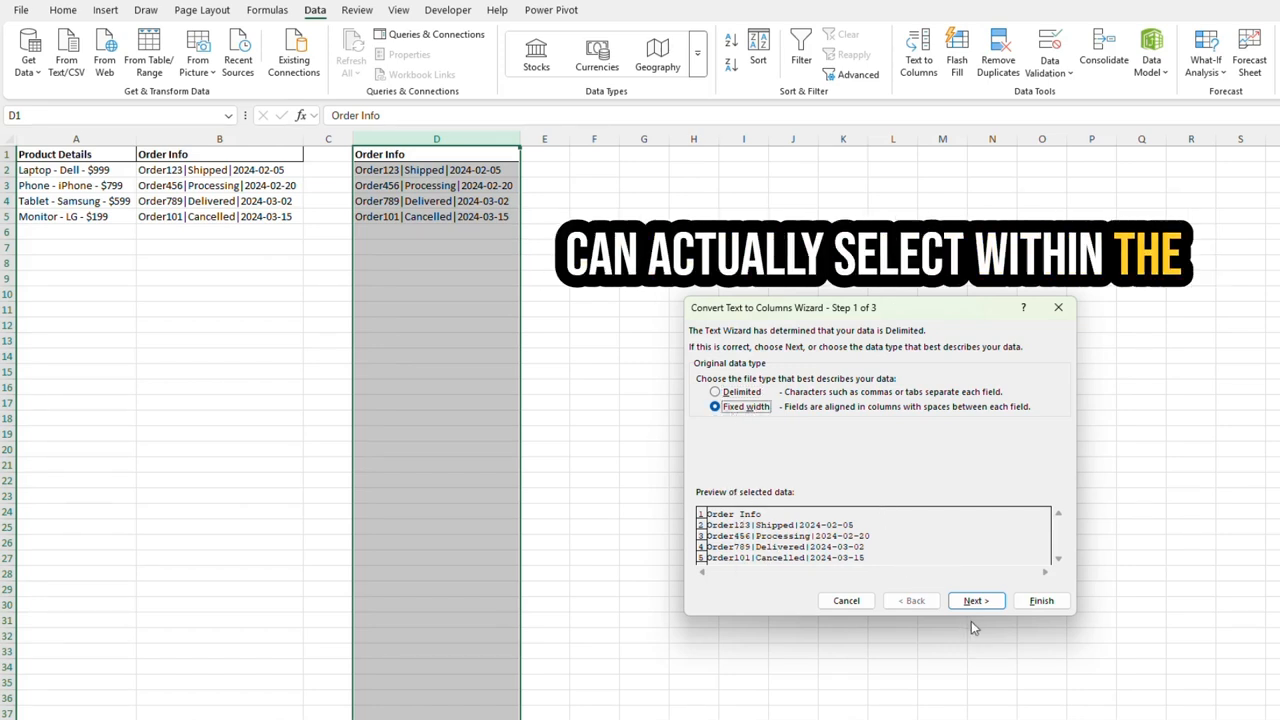
{"action": "left_click", "coordinate": [976, 600]}
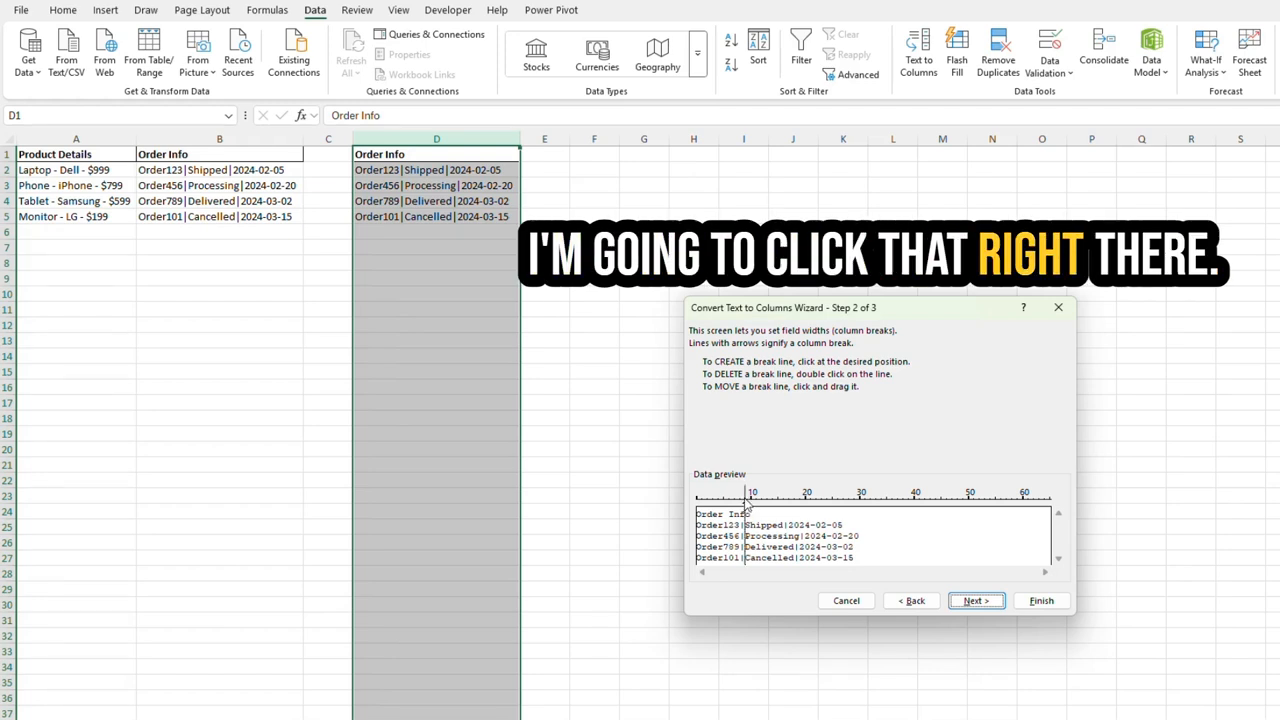
{"action": "left_click", "coordinate": [1040, 600]}
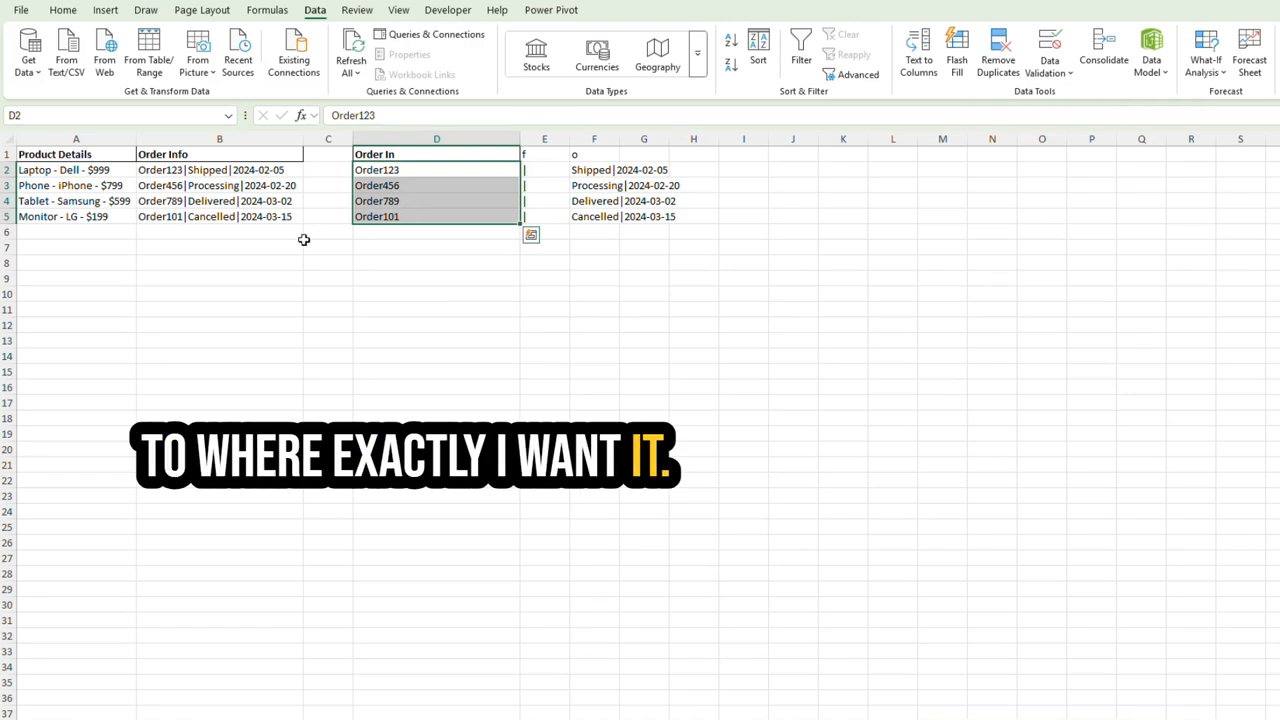
Review a Product Details cell, then switch to the Text 2 Columns Google Sheet in the browser.
{"action": "left_click", "coordinate": [70, 184]}
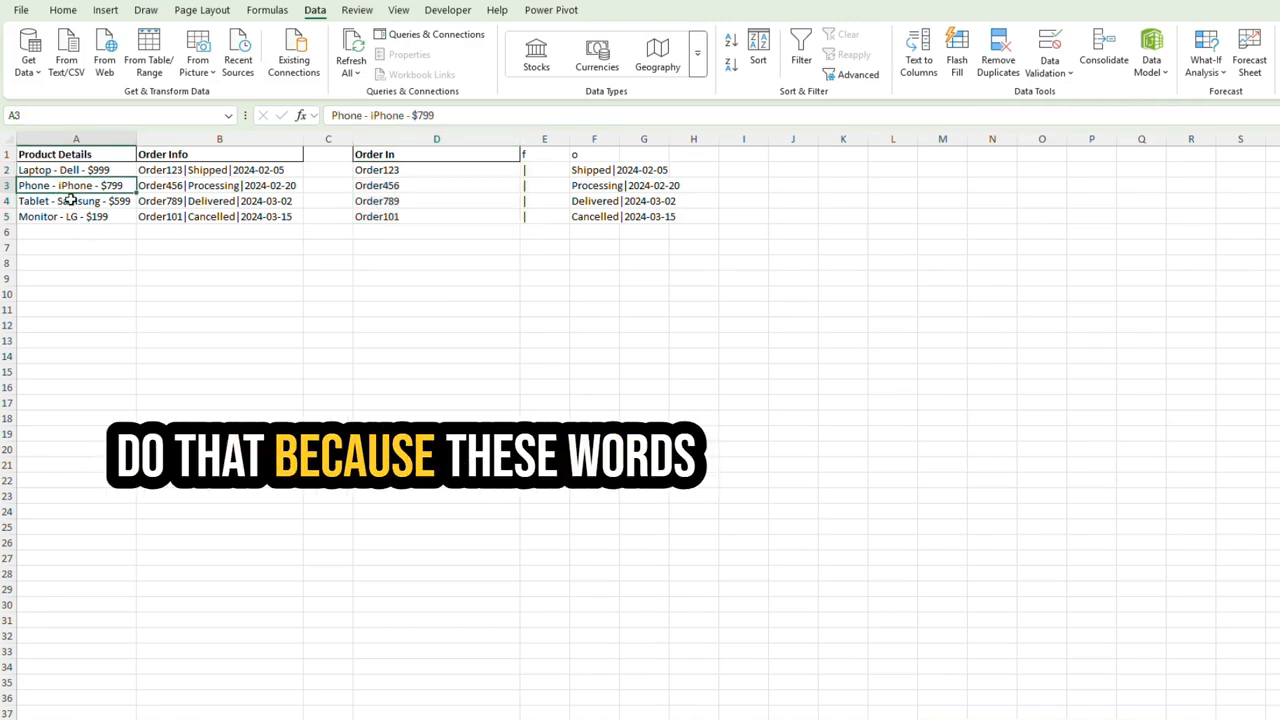
{"action": "left_click", "coordinate": [76, 168]}
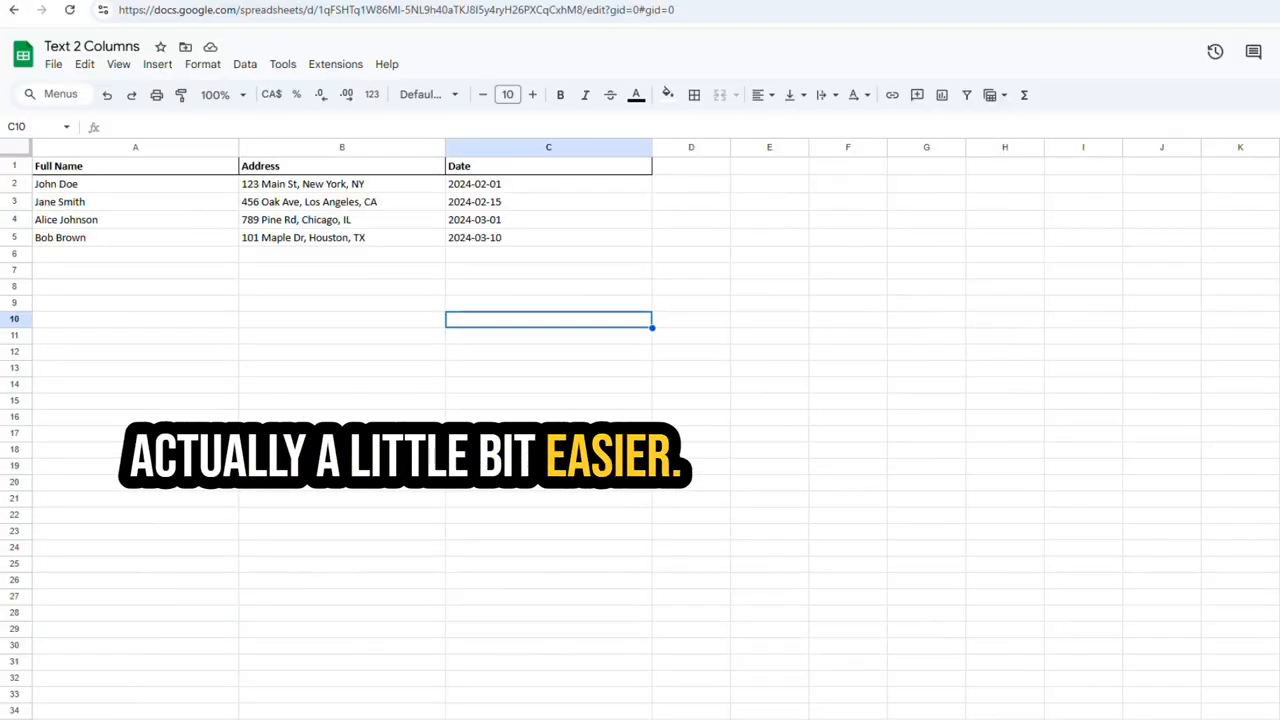
On Sheet2, copy the Product Details column A into column D and select the copy.
{"action": "left_click", "coordinate": [768, 536]}
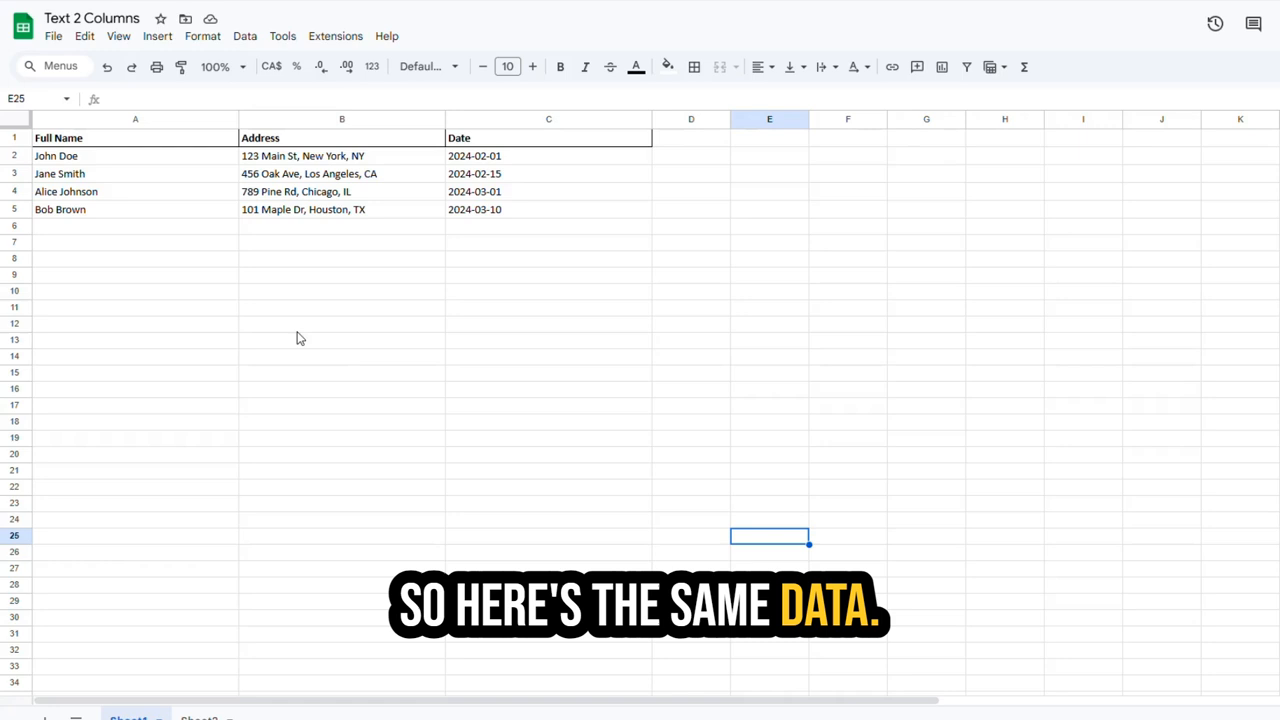
{"action": "left_click", "coordinate": [200, 718]}
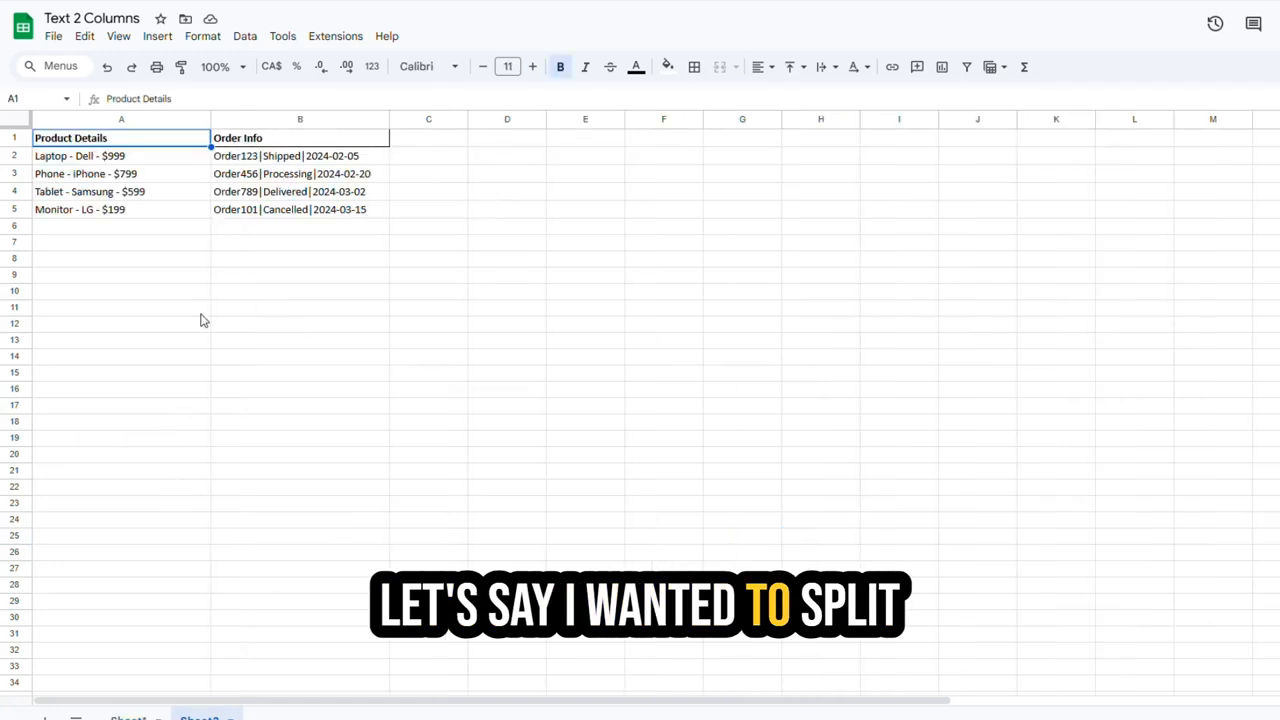
{"action": "left_click", "coordinate": [120, 120]}
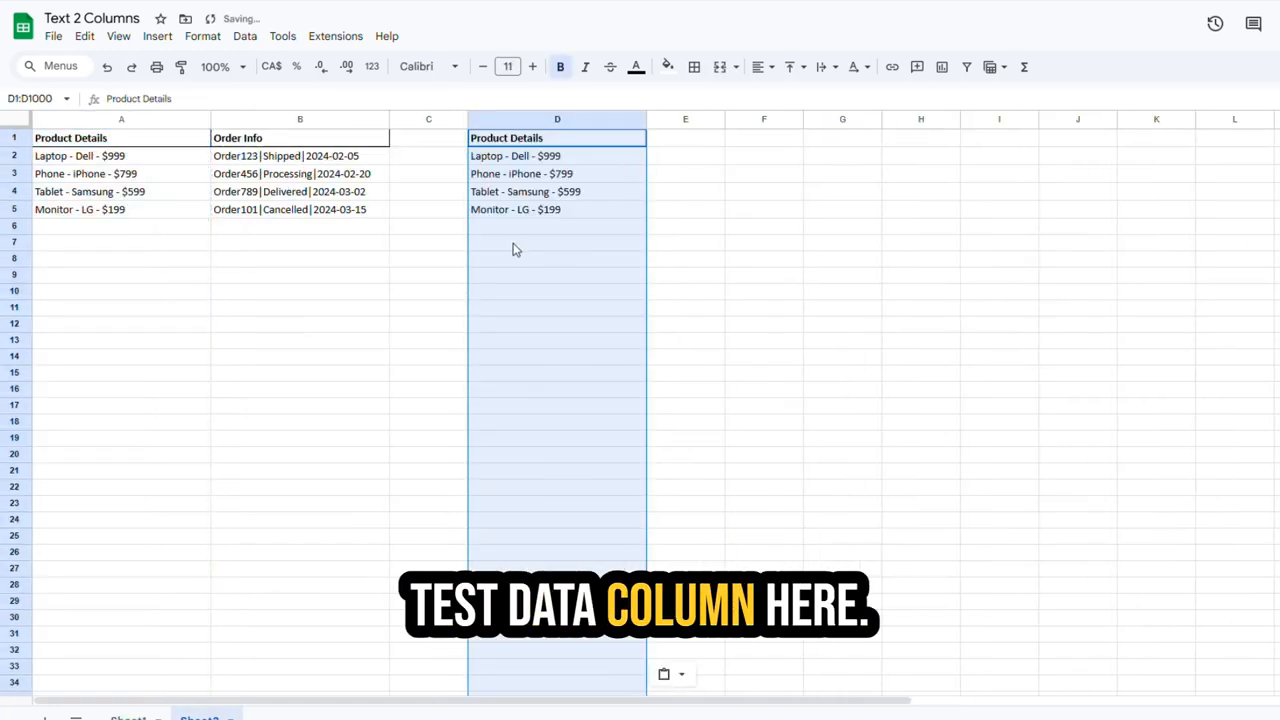
{"action": "left_click", "coordinate": [556, 242]}
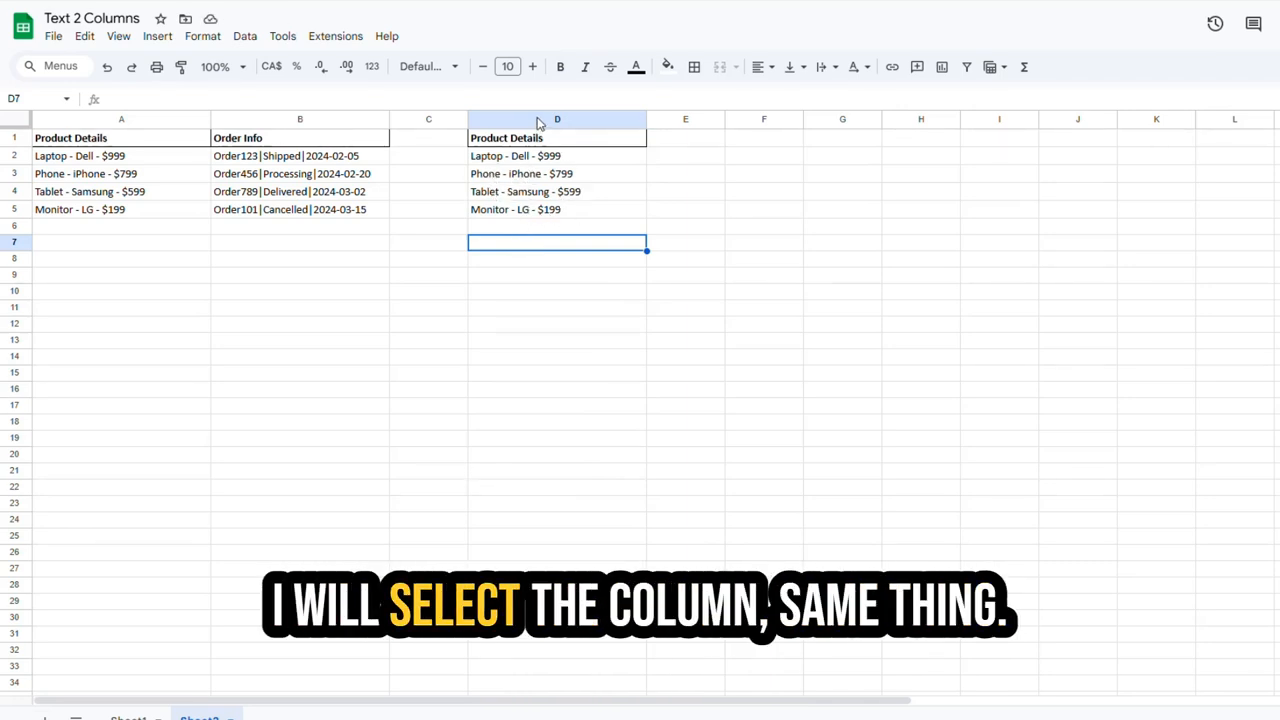
{"action": "left_click", "coordinate": [556, 120]}
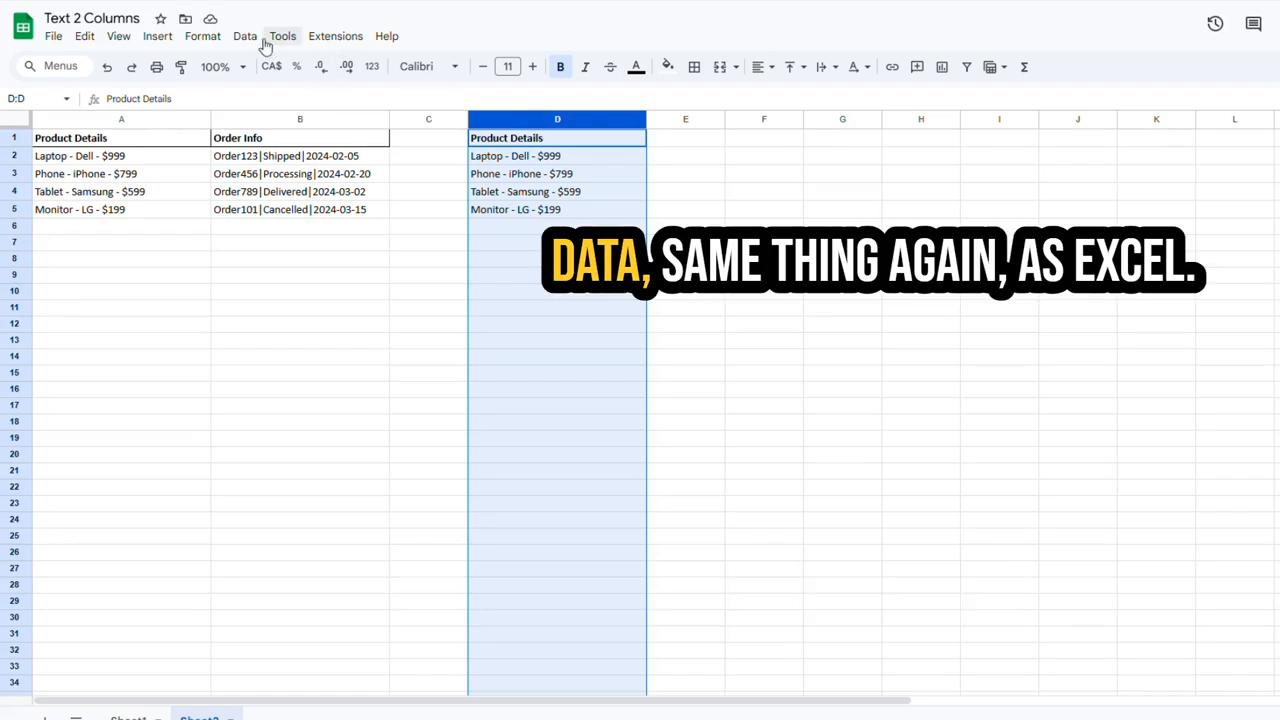
Split the Product Details text to columns using a custom hyphen separator.
{"action": "left_click", "coordinate": [244, 36]}
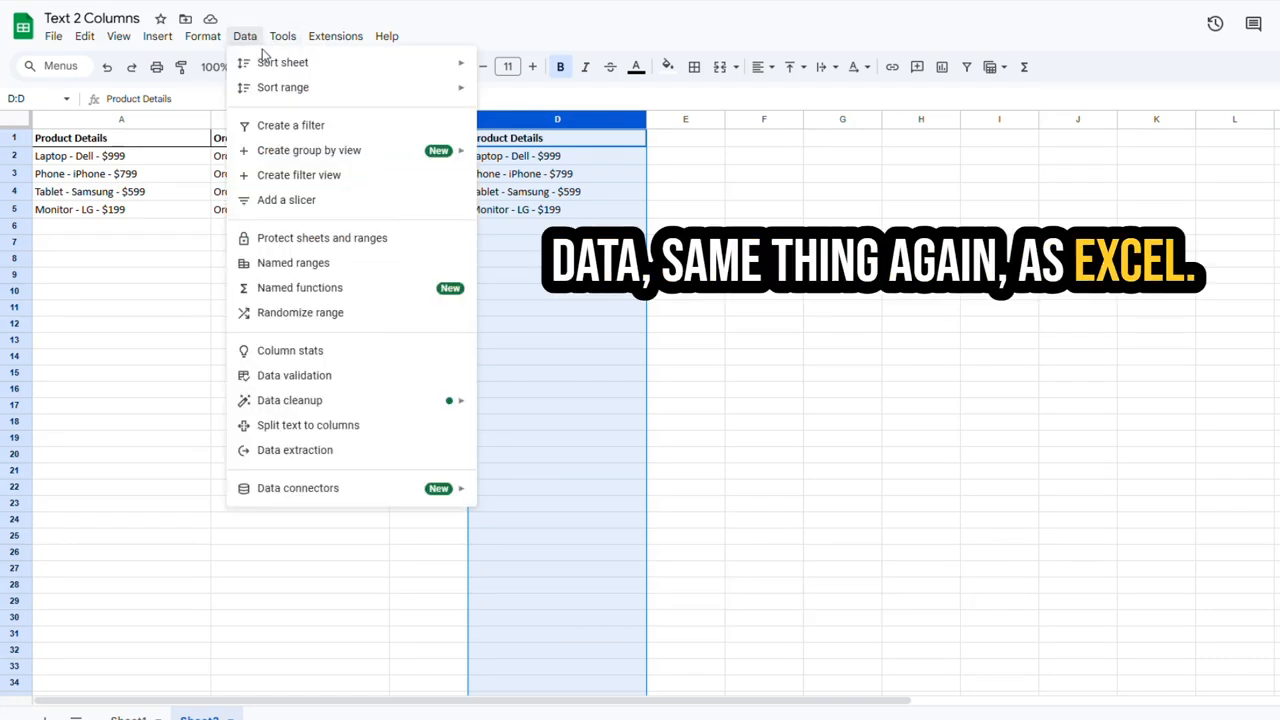
{"action": "mouse_move", "coordinate": [308, 424]}
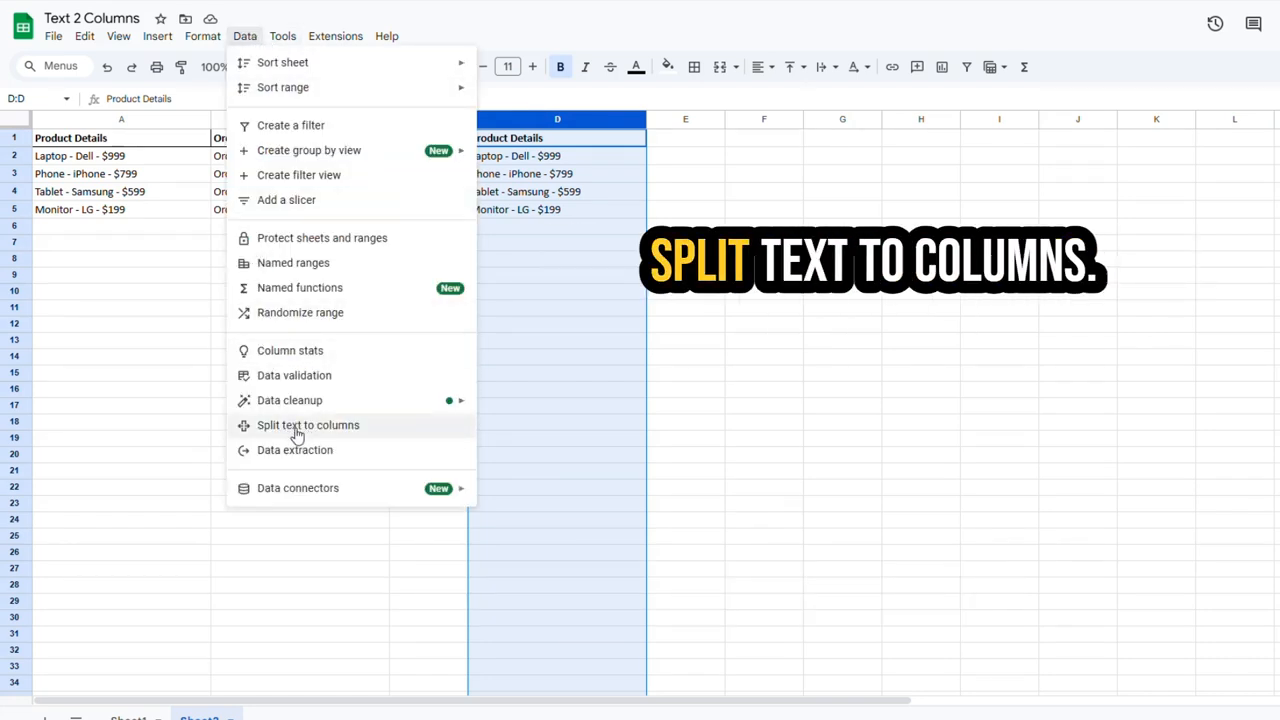
{"action": "left_click", "coordinate": [308, 424]}
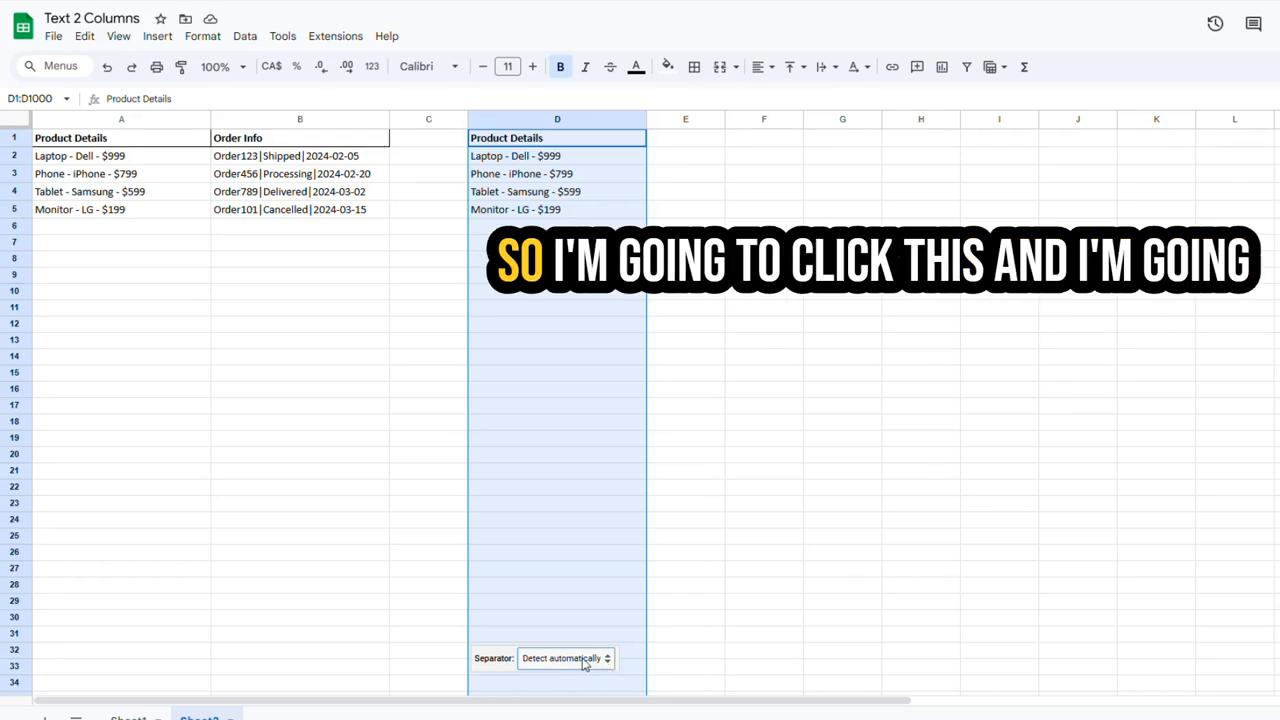
{"action": "left_click", "coordinate": [564, 658]}
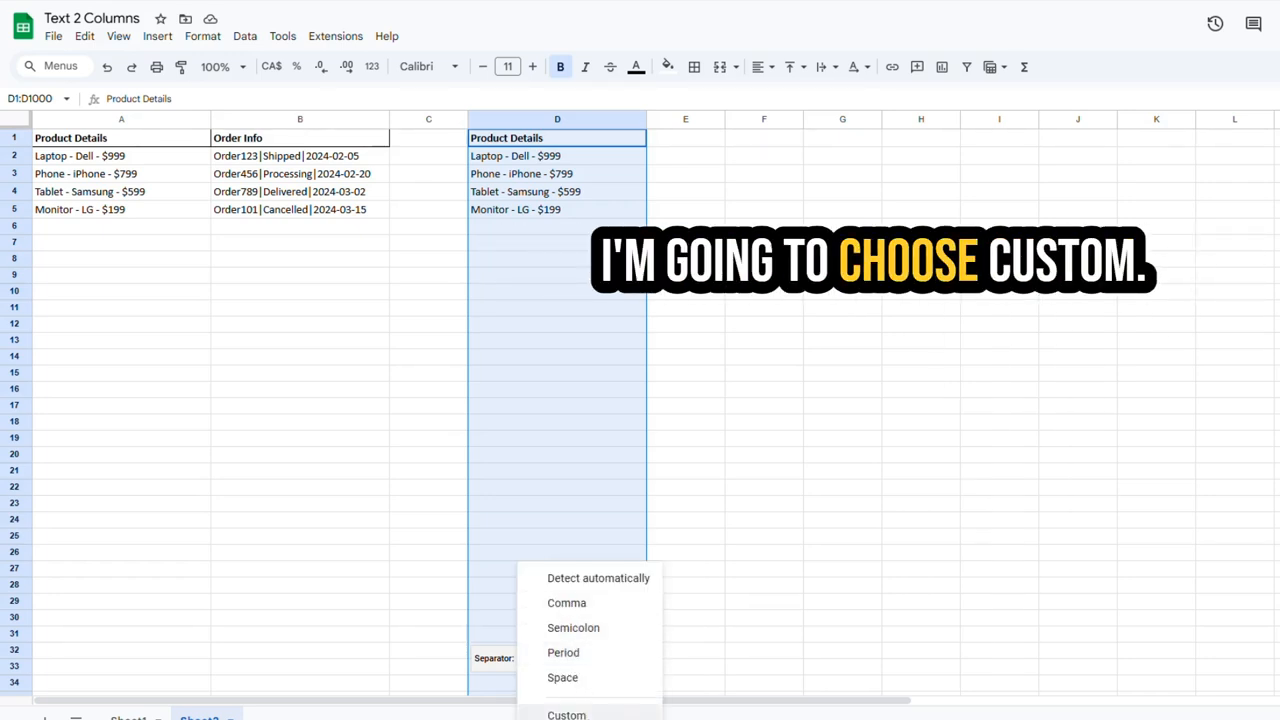
{"action": "left_click", "coordinate": [568, 714]}
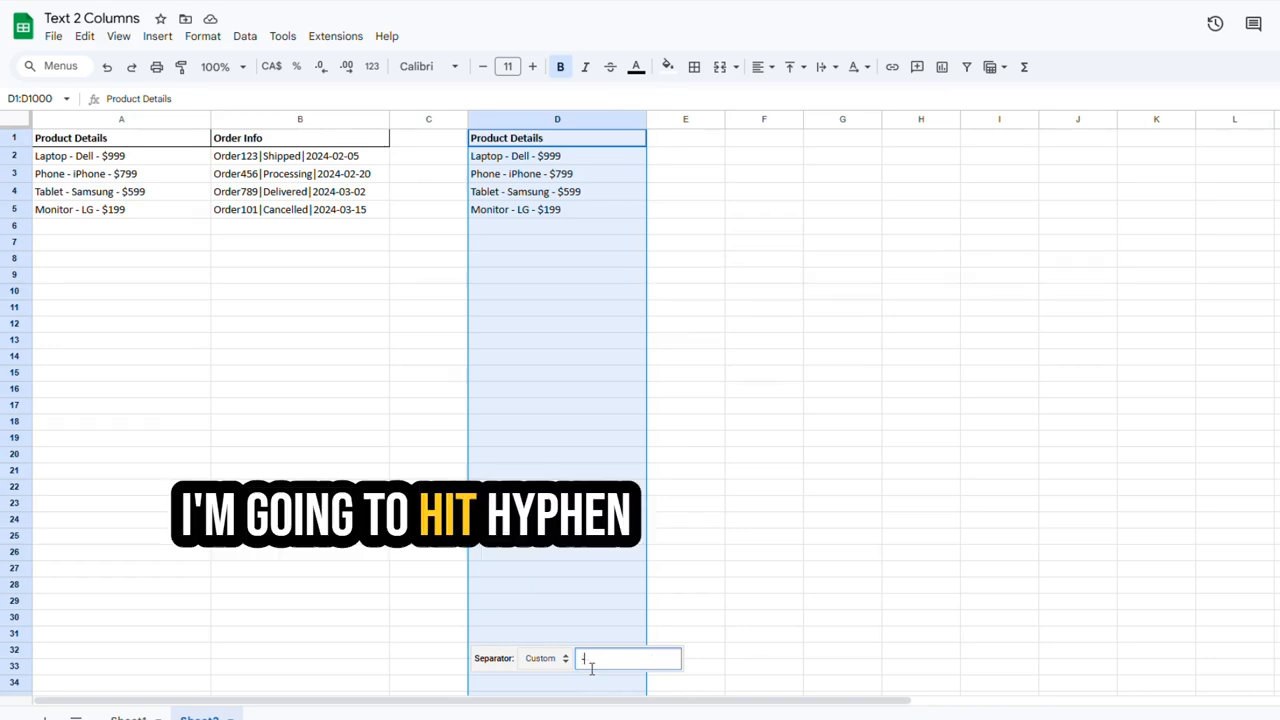
{"action": "type", "text": "-"}
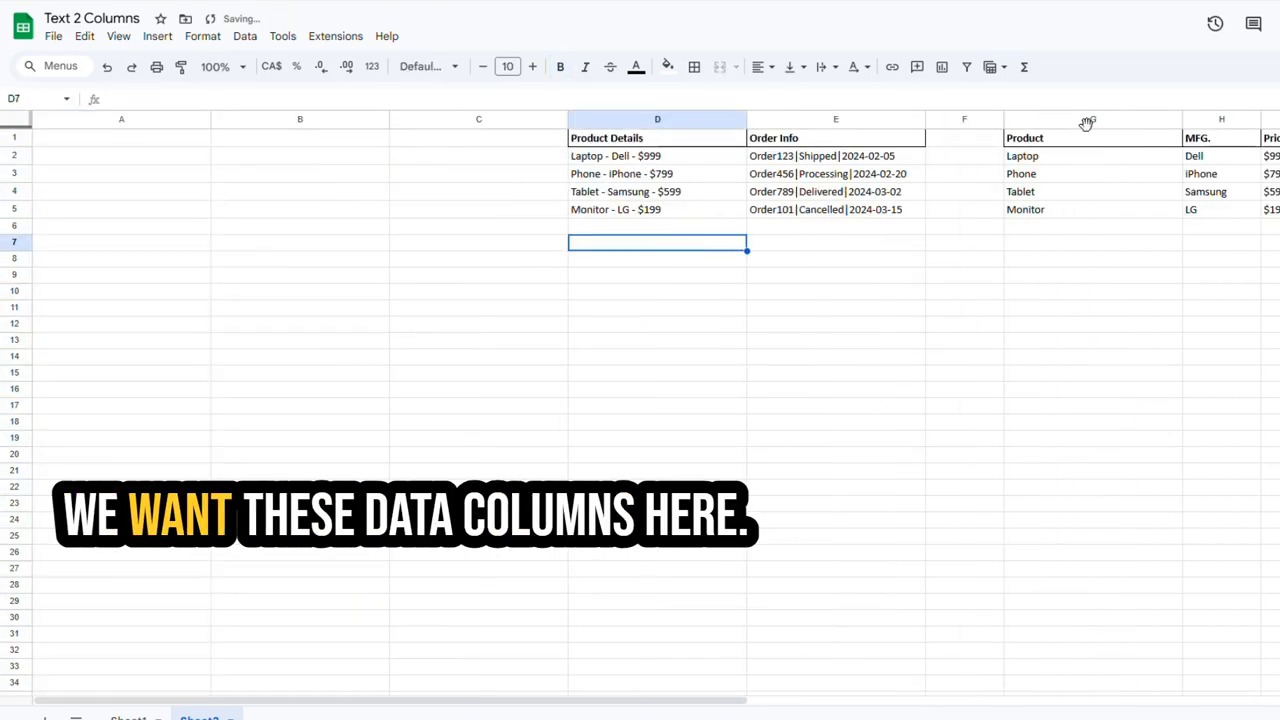
Move Product, MFG. and Price to columns A–C and verify values Dell and $799.
{"action": "left_click", "coordinate": [120, 120]}
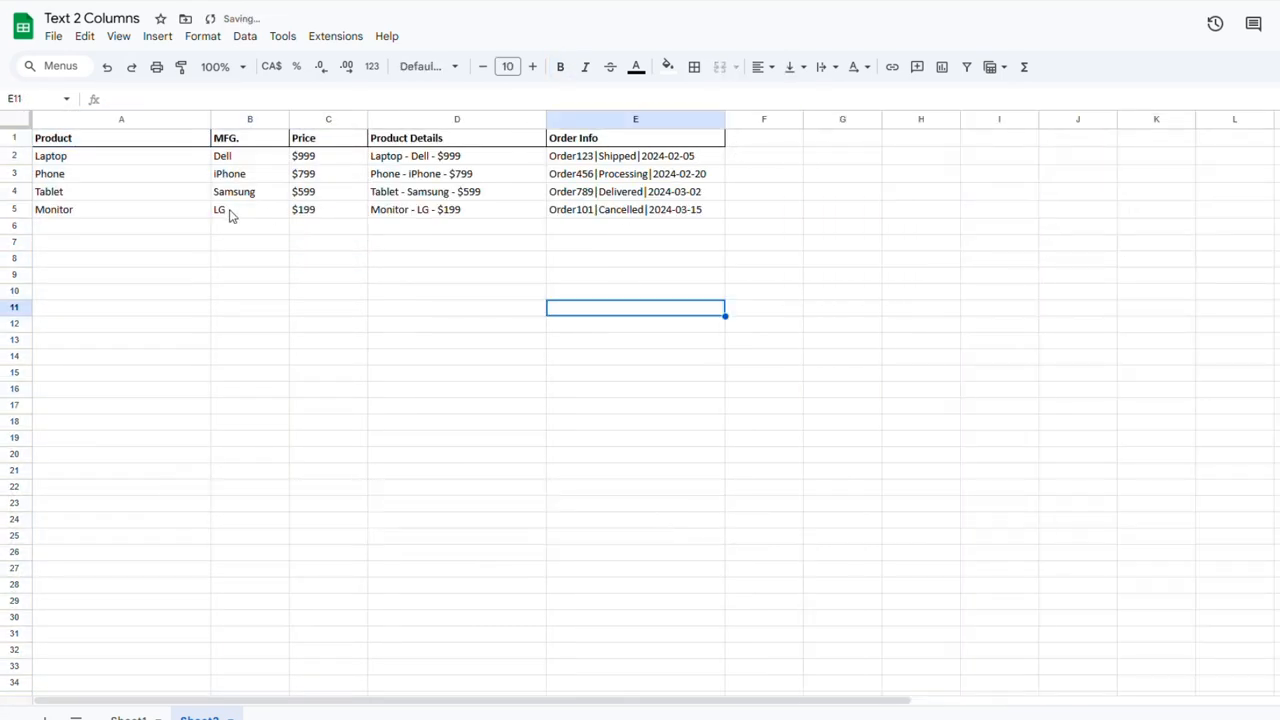
{"action": "left_click", "coordinate": [248, 156]}
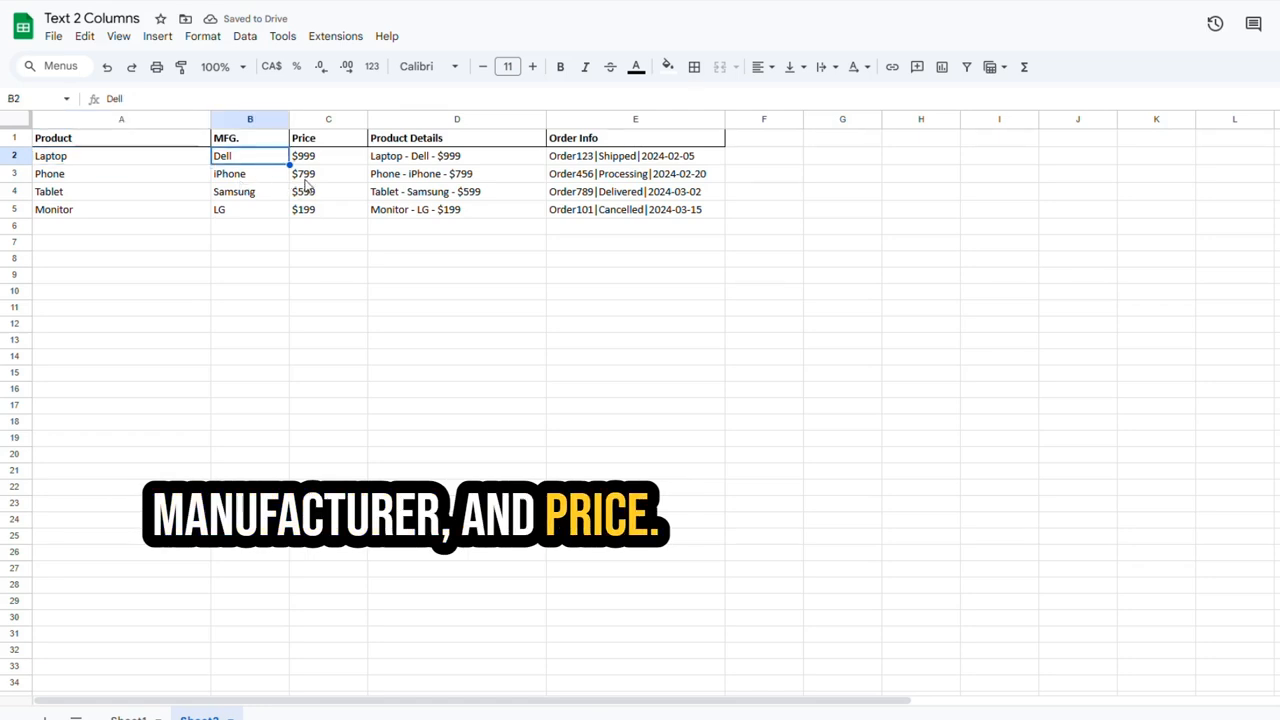
{"action": "left_click", "coordinate": [328, 172]}
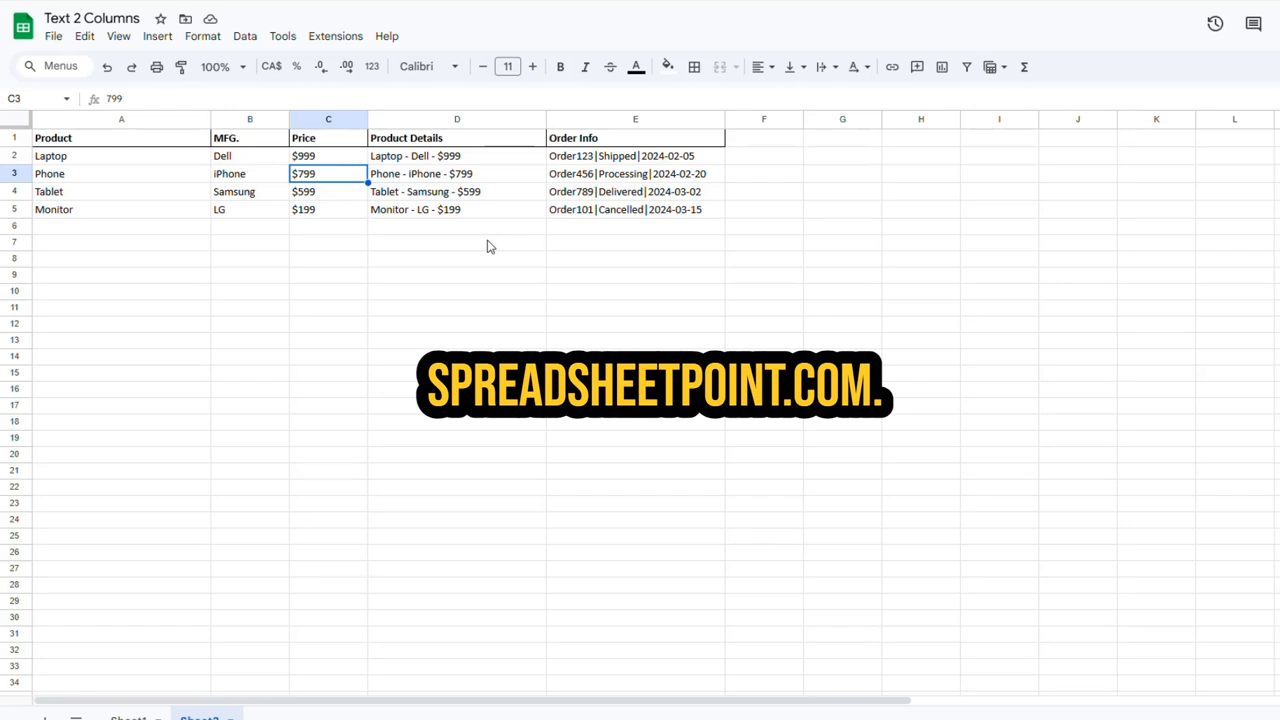
{"action": "mouse_move", "coordinate": [692, 68]}
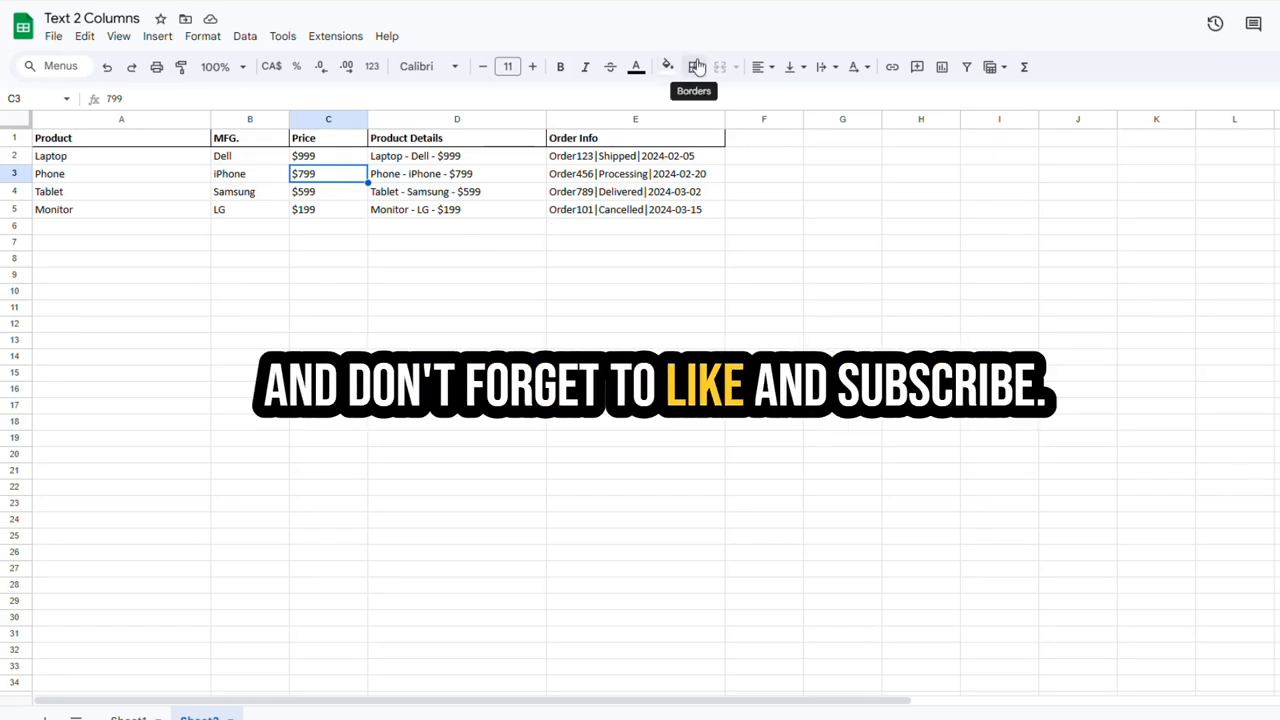